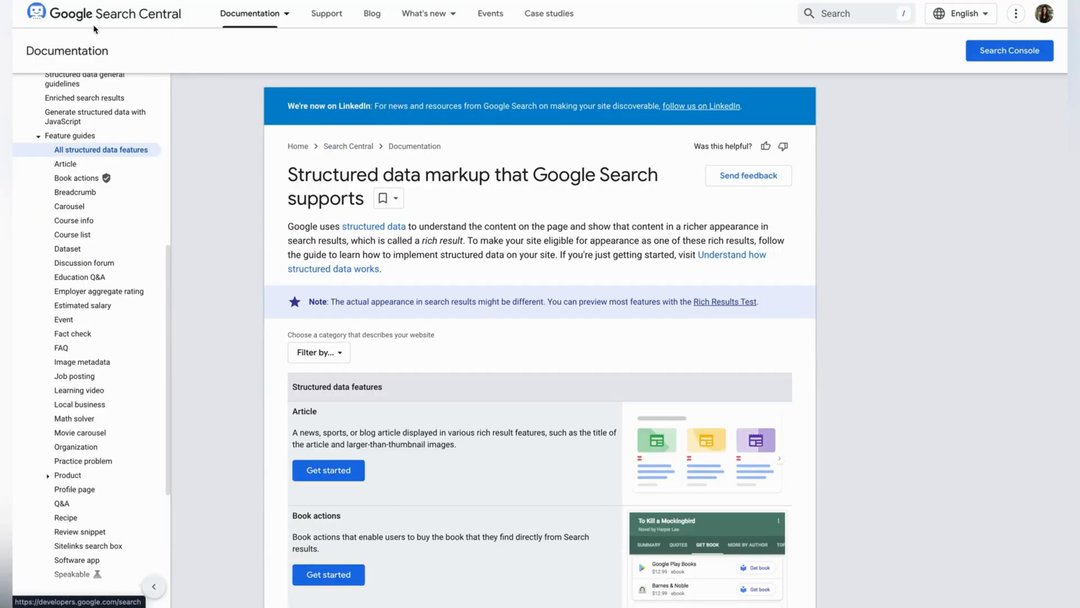
Scroll the Search Central docs and open the FAQ structured data guide from the sidebar
scroll(down, 3)
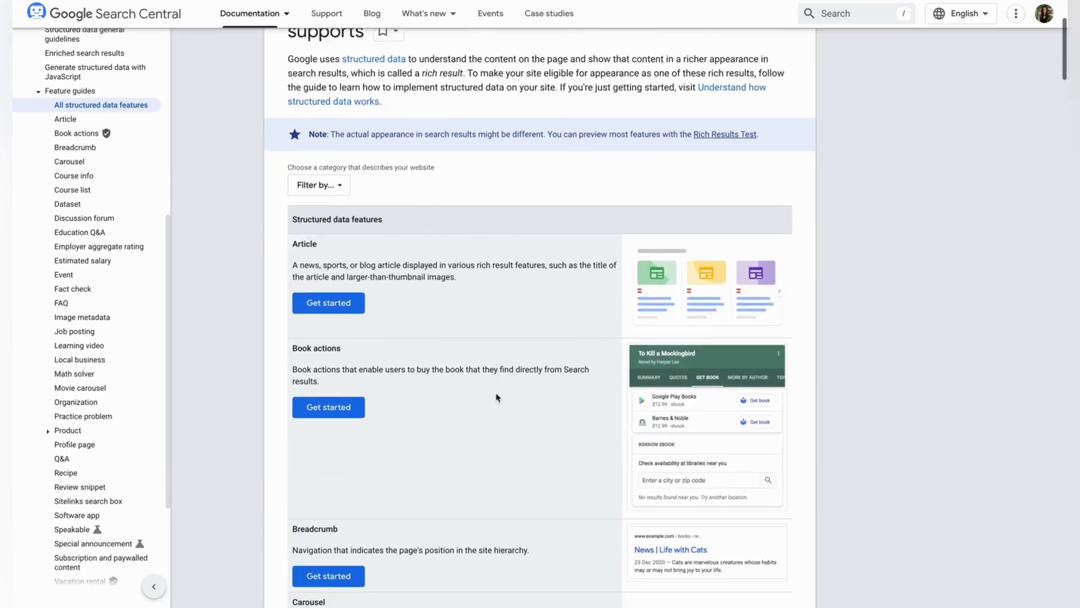
scroll(down, 3)
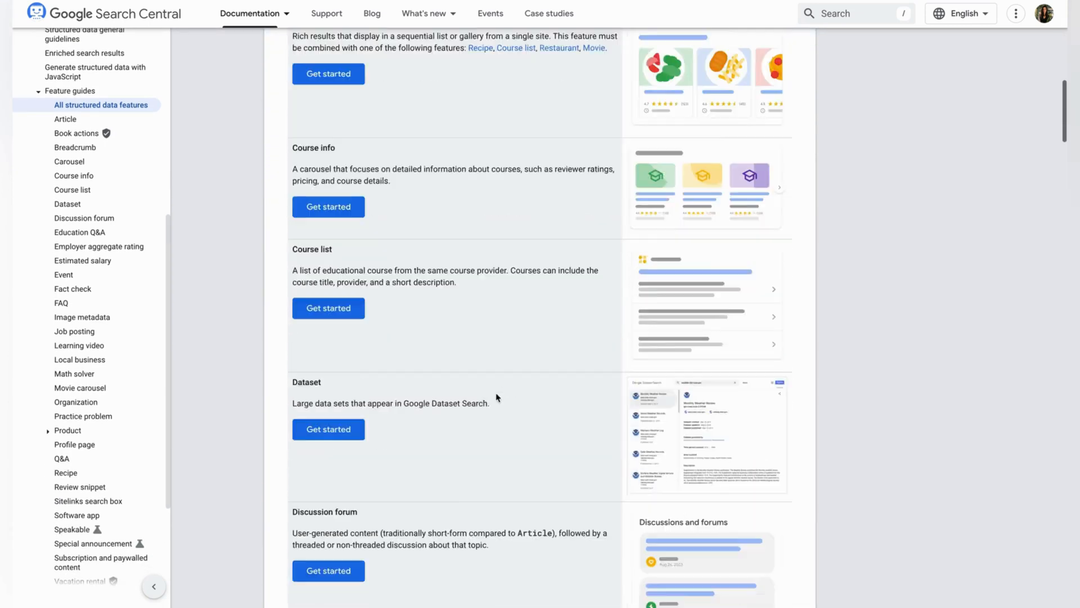
scroll(down, 3)
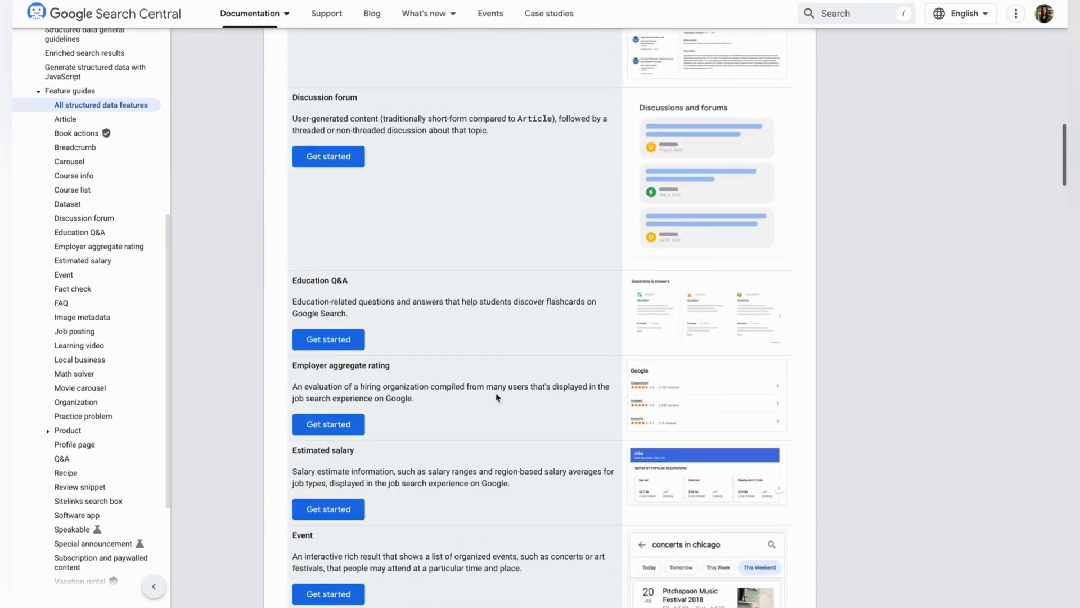
scroll(down, 3)
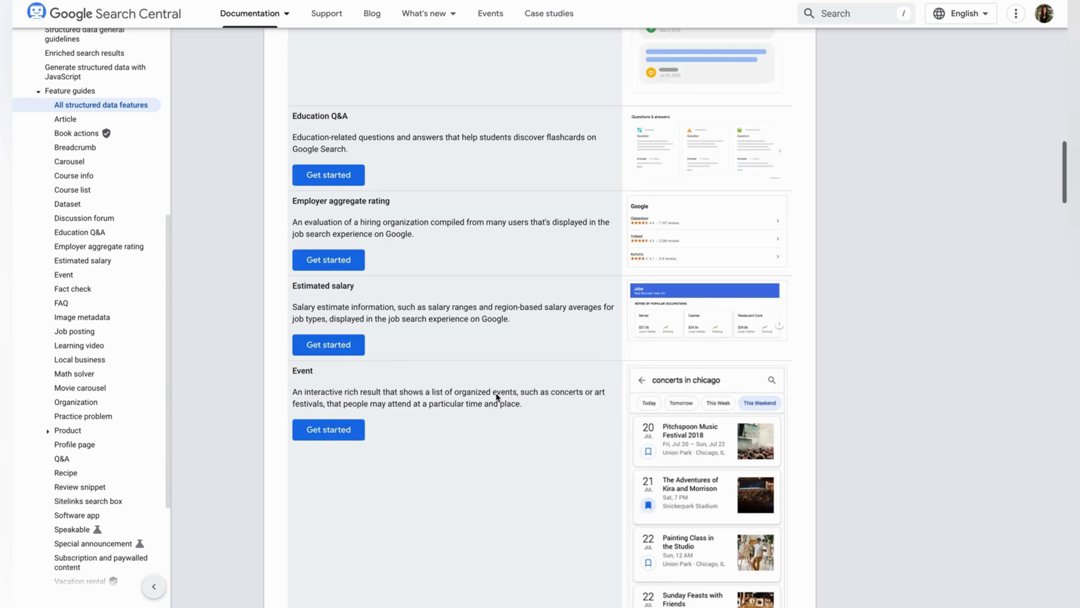
scroll(down, 3)
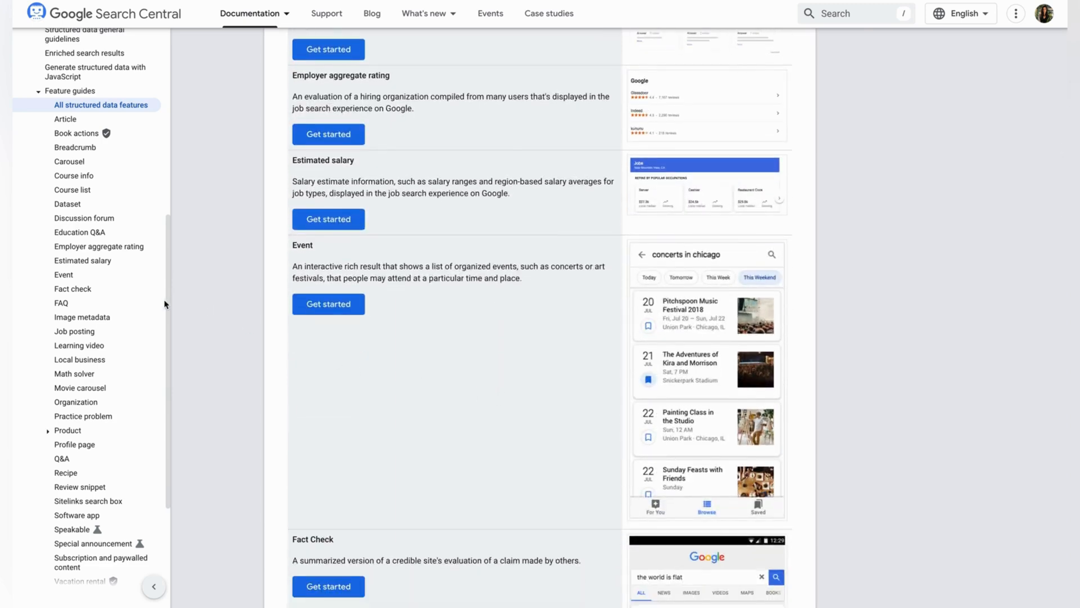
mouse_move(62, 303)
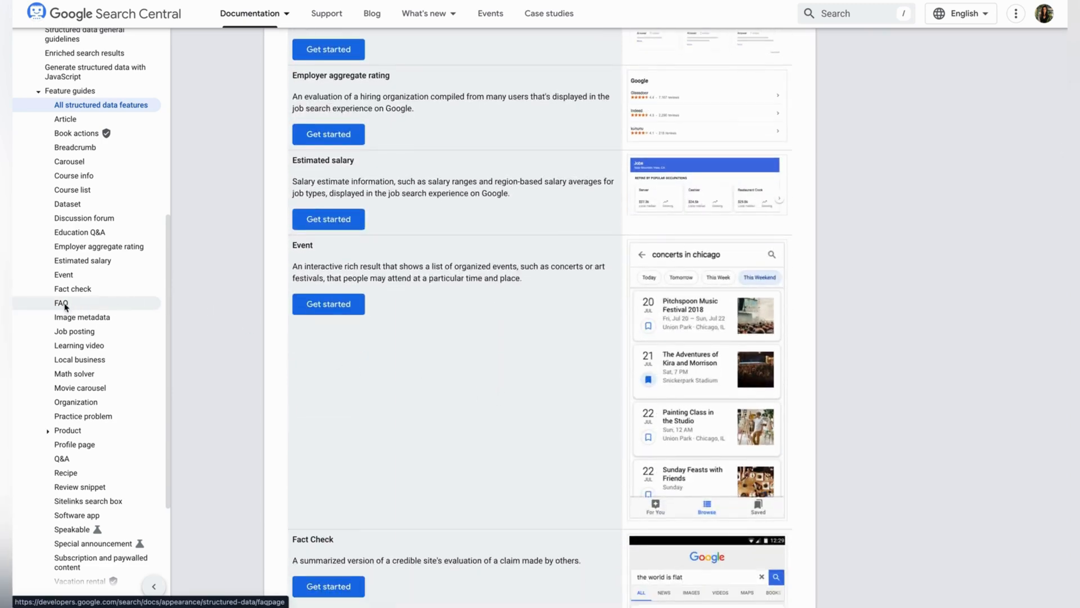
click(61, 302)
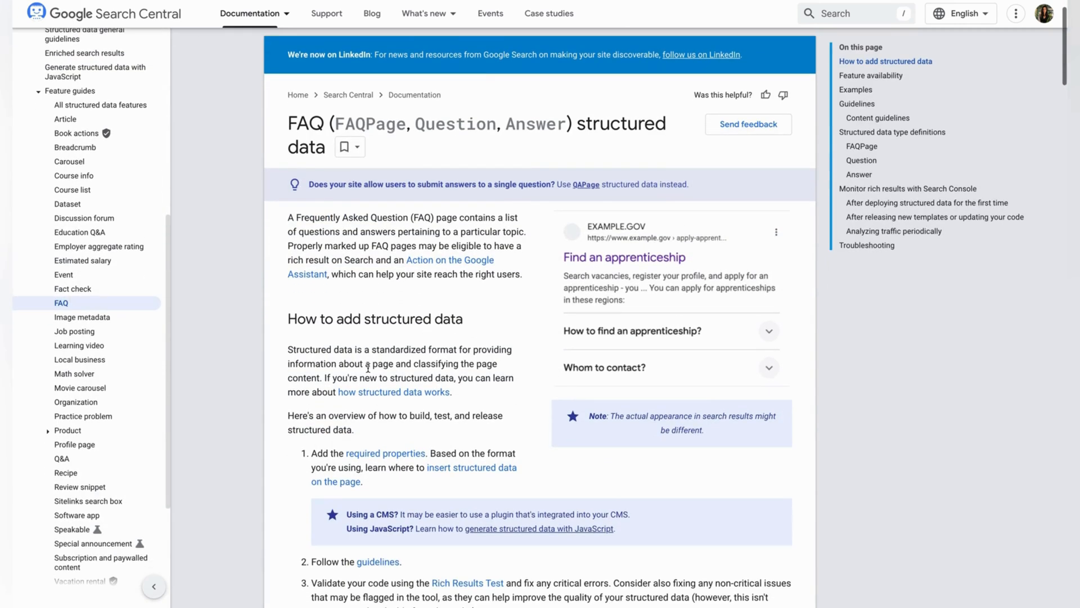
Bring the FAQPage JSON-LD example into view, then show the Schema.org Blog reference
scroll(down, 3)
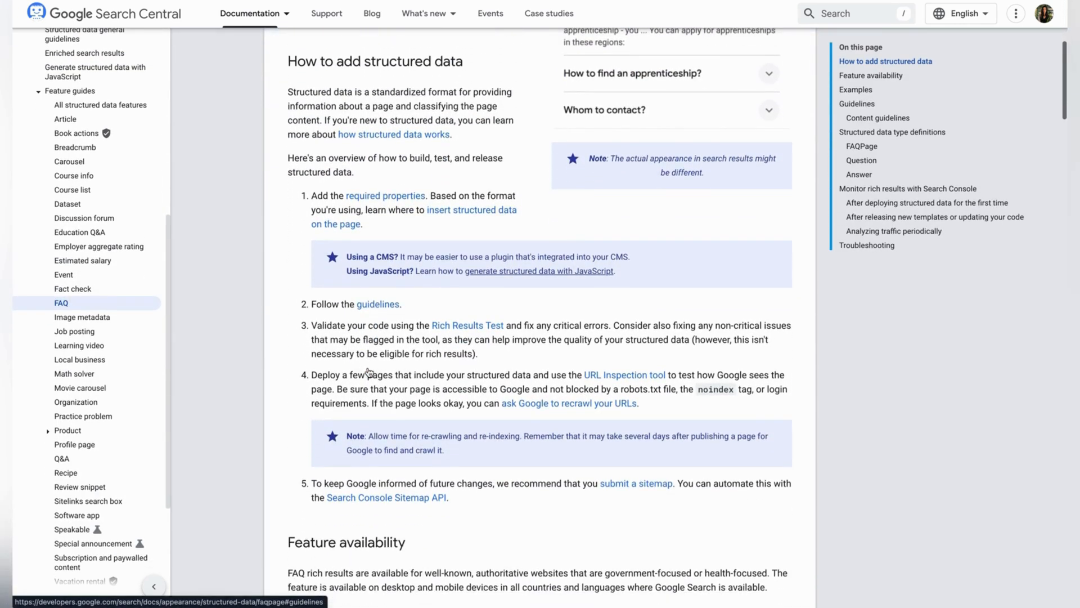
scroll(down, 3)
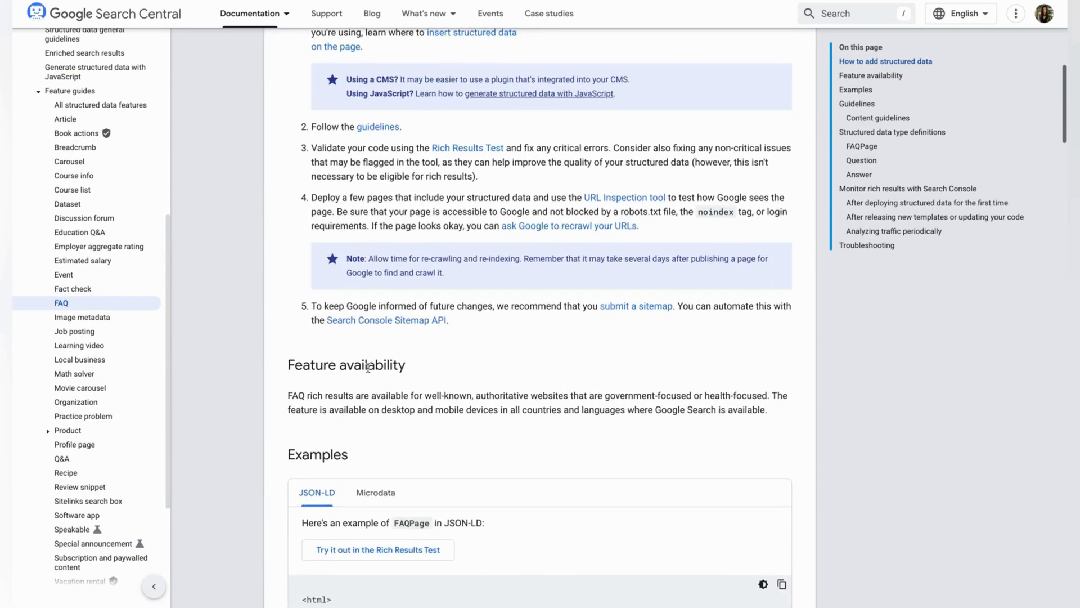
scroll(down, 3)
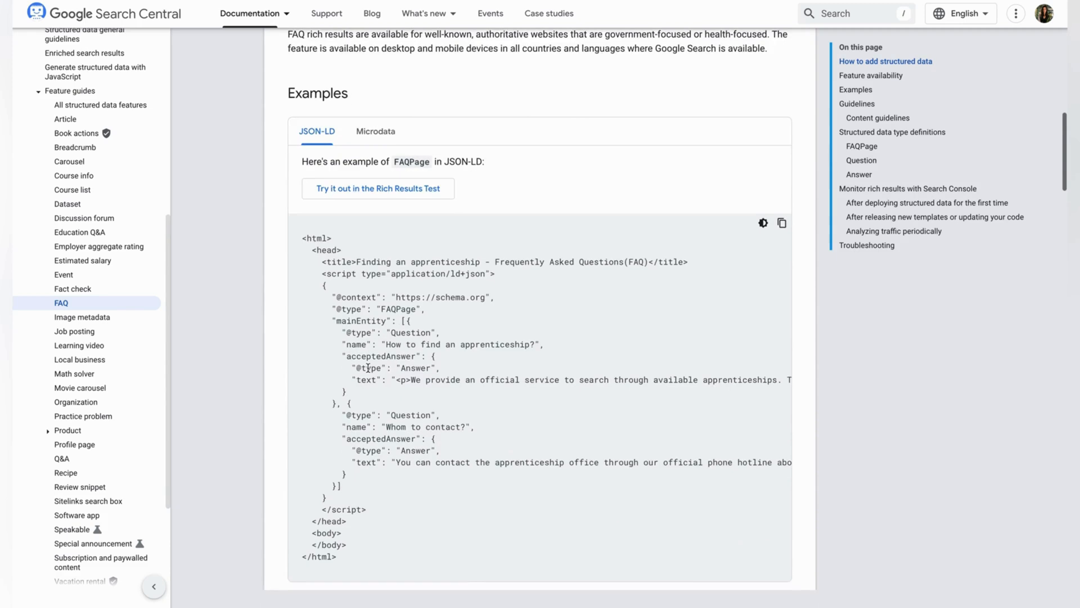
scroll(down, 3)
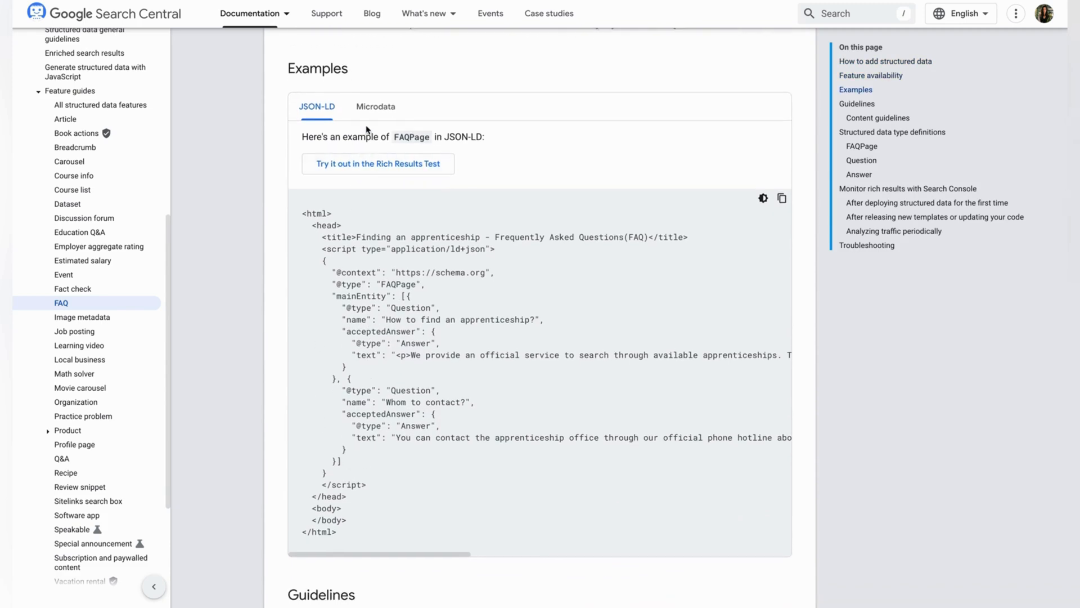
click(375, 106)
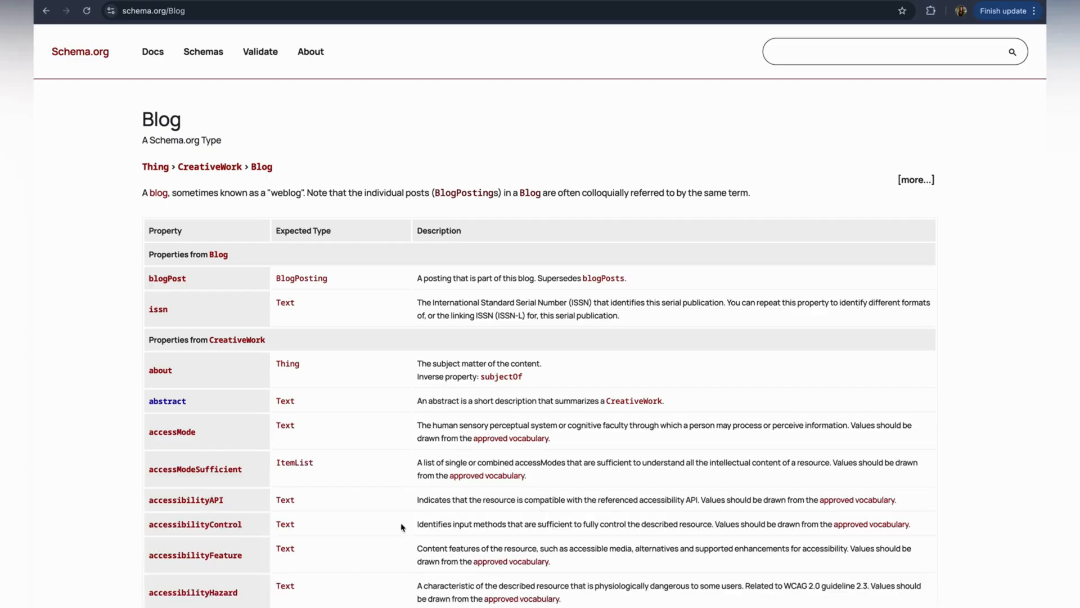
Scroll schema.org/Blog to its JSON-LD example and show Google's Article structured data guide
scroll(down, 3)
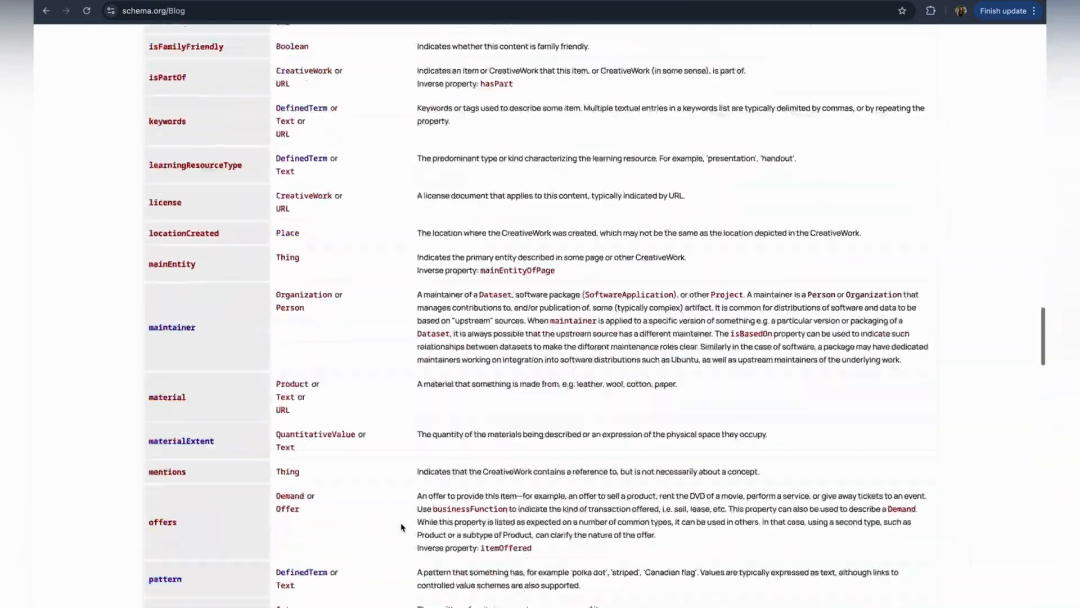
scroll(down, 3)
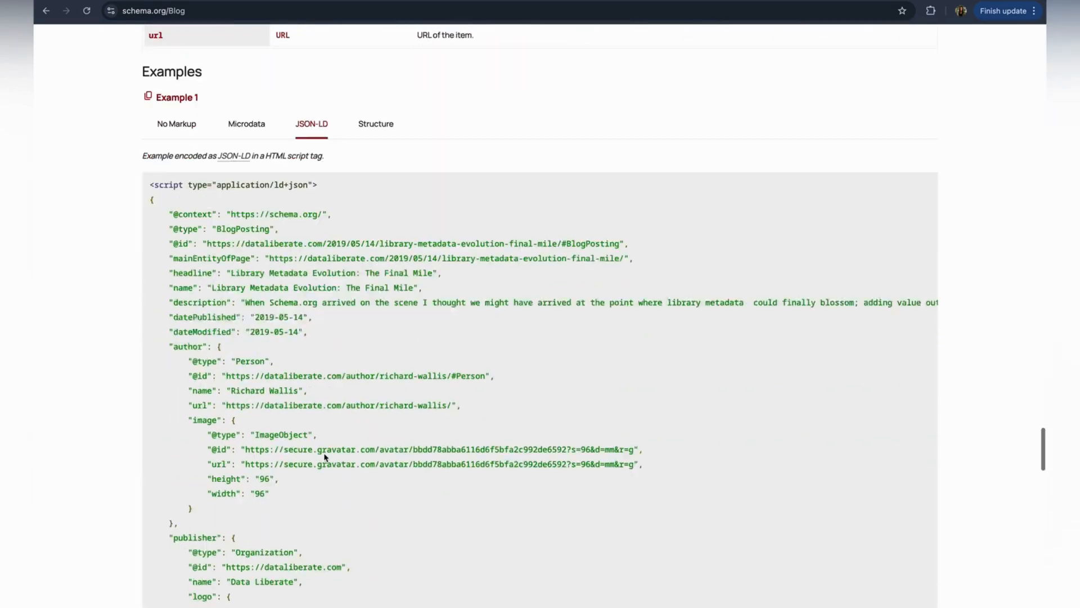
click(286, 10)
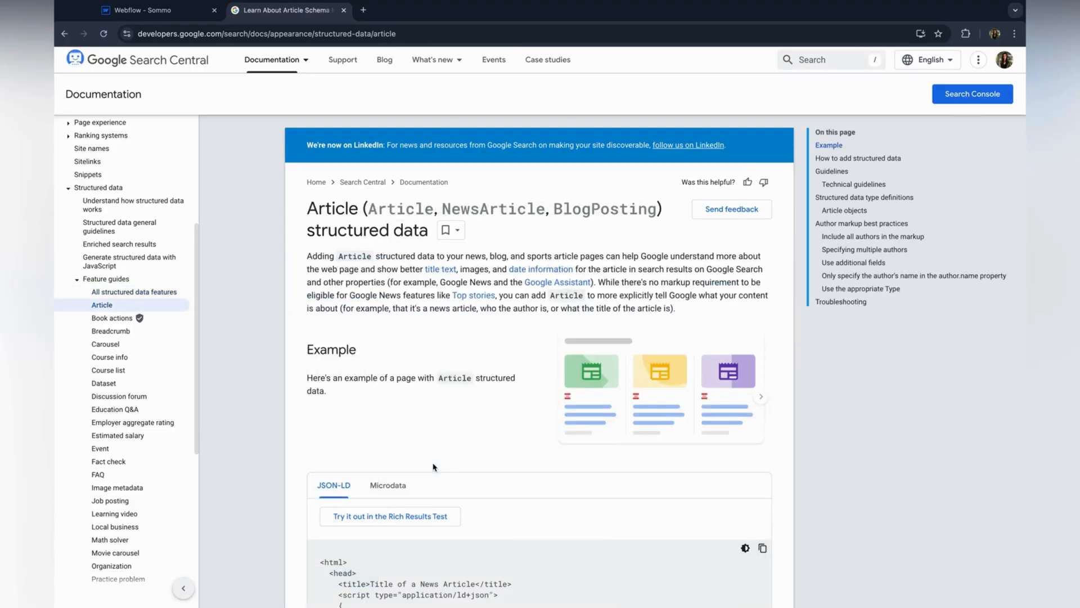
scroll(down, 3)
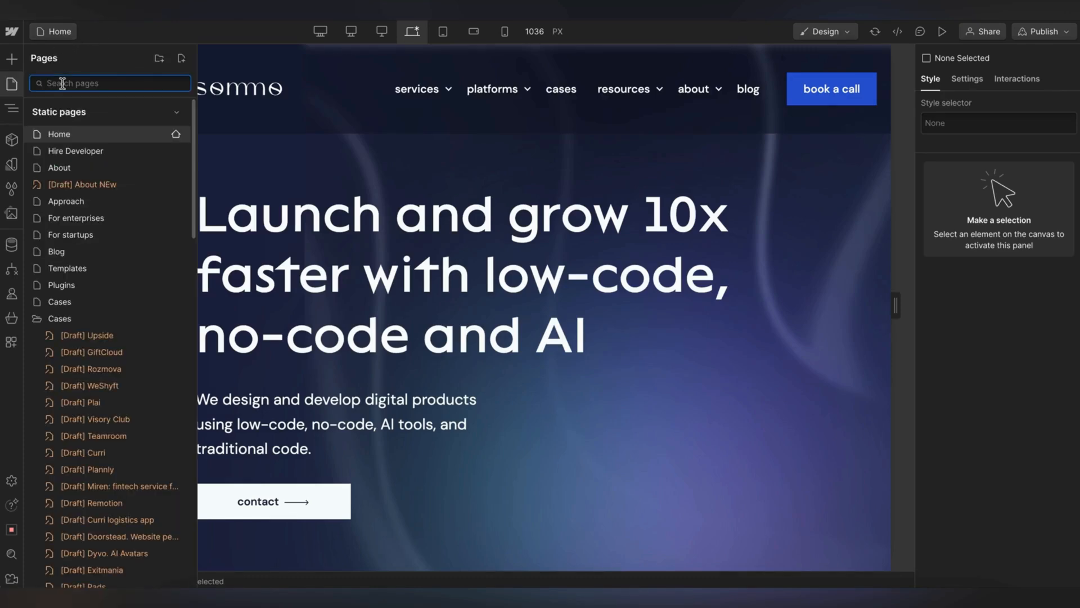
Filter pages by 'blog', view the Blog Posts Template's head custom code, and compare Google's Article JSON-LD
text(blog)
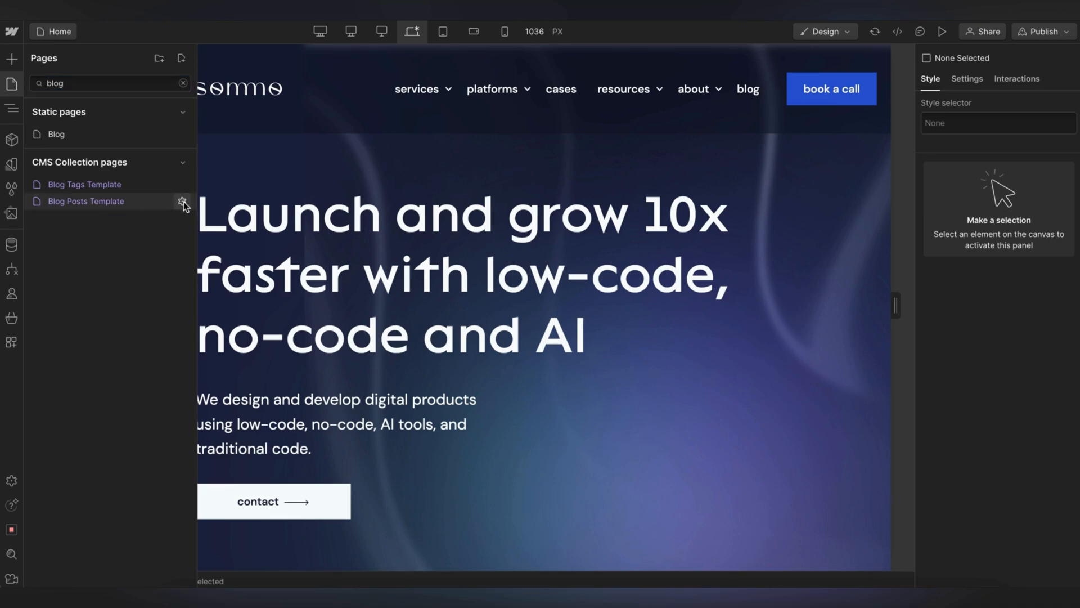
click(182, 201)
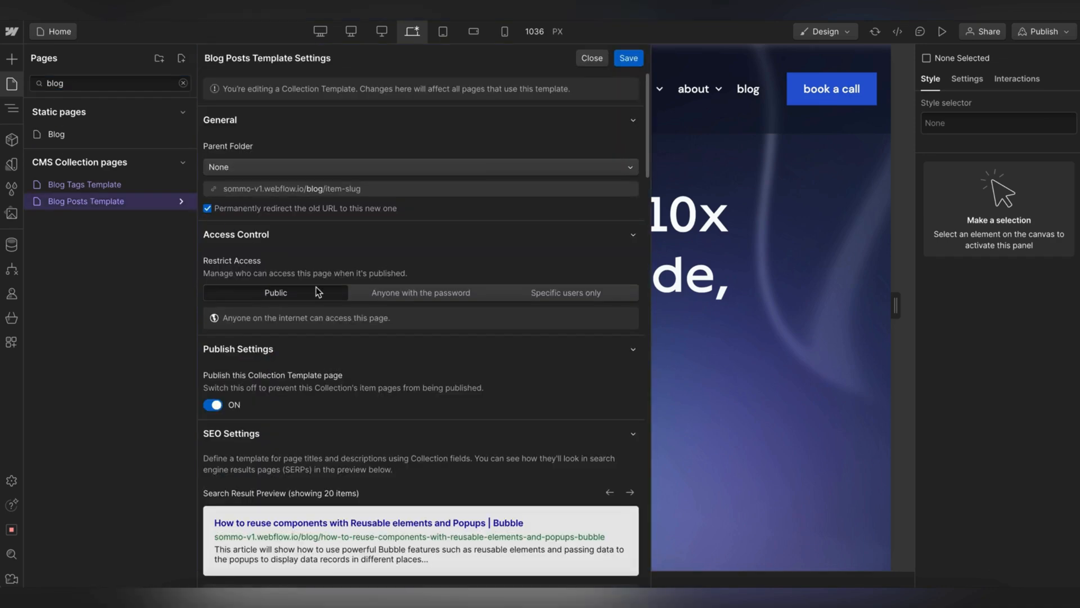
scroll(down, 3)
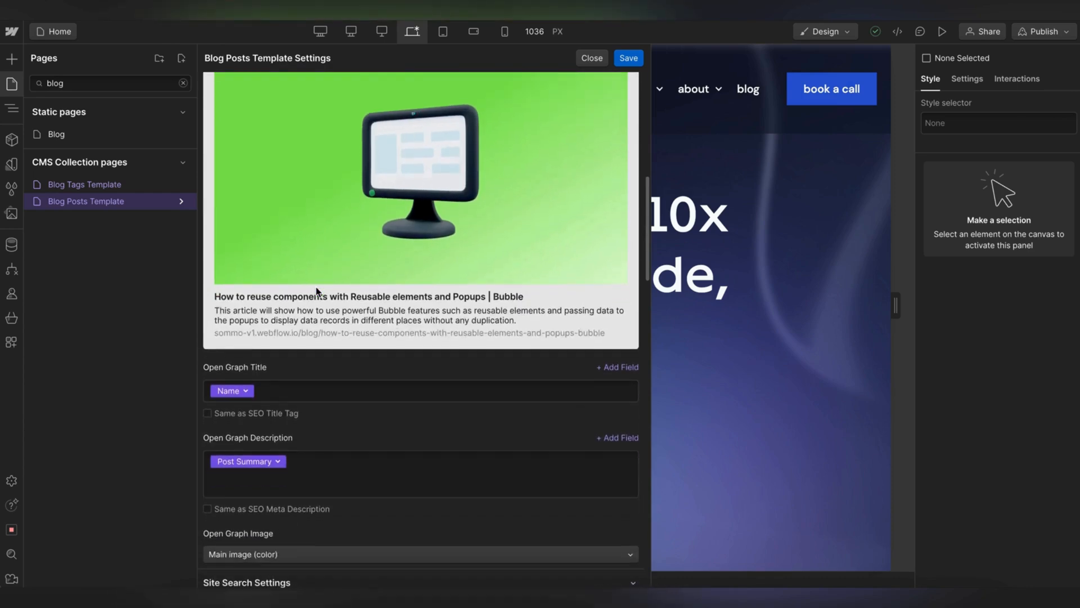
scroll(down, 3)
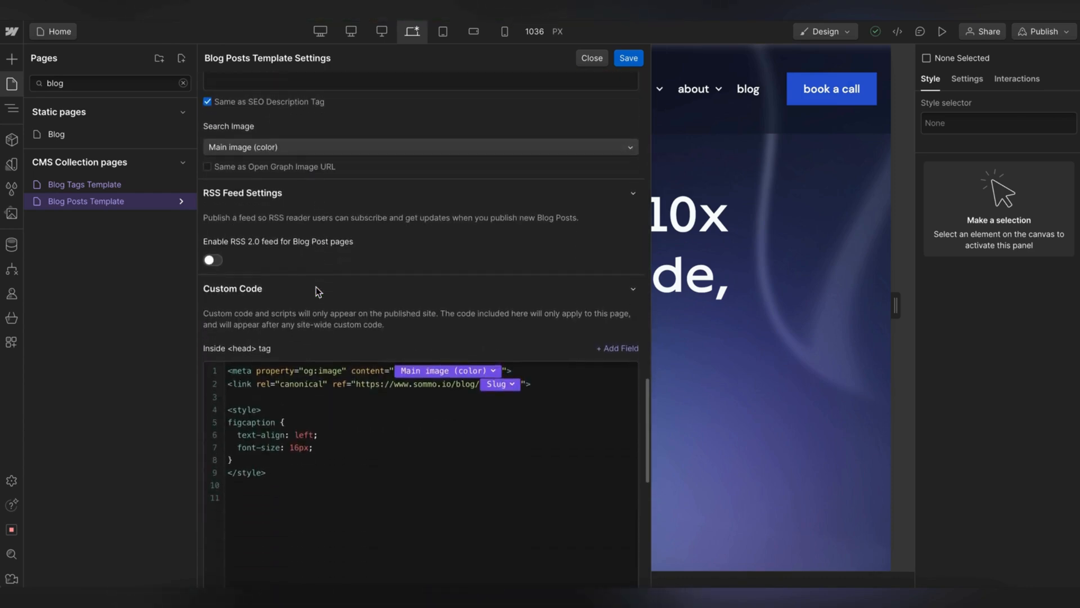
click(287, 10)
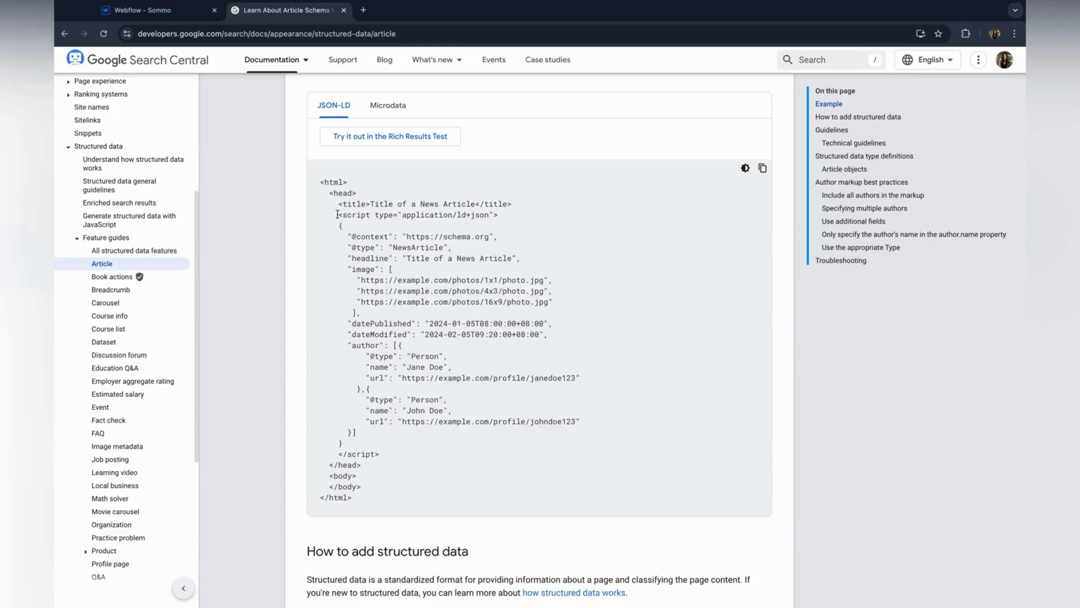
click(159, 10)
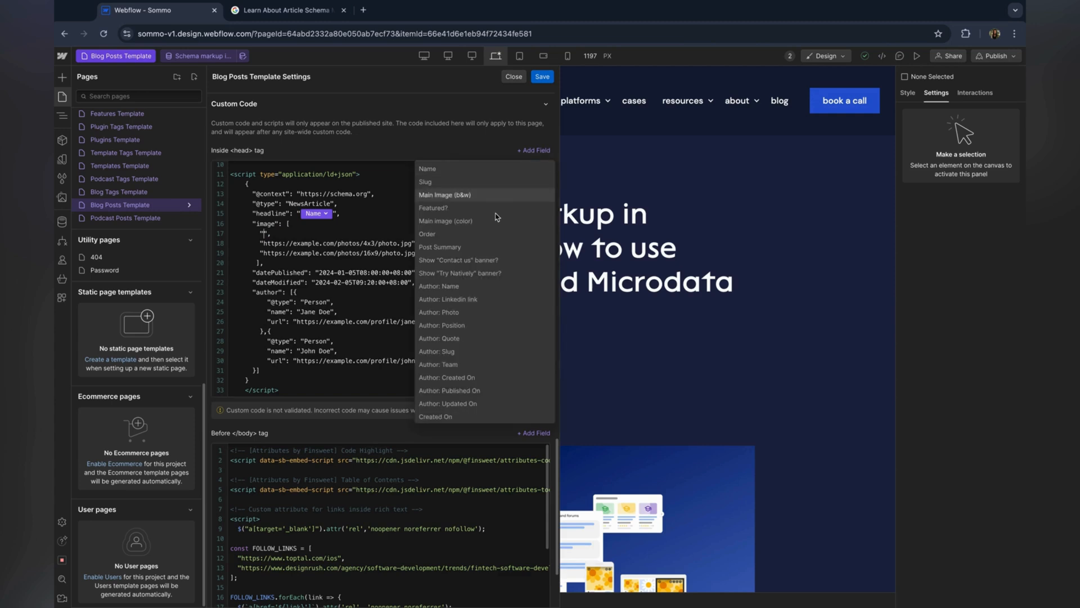
Bind the JSON-LD image, datePublished and author name values to the post's CMS fields
click(445, 221)
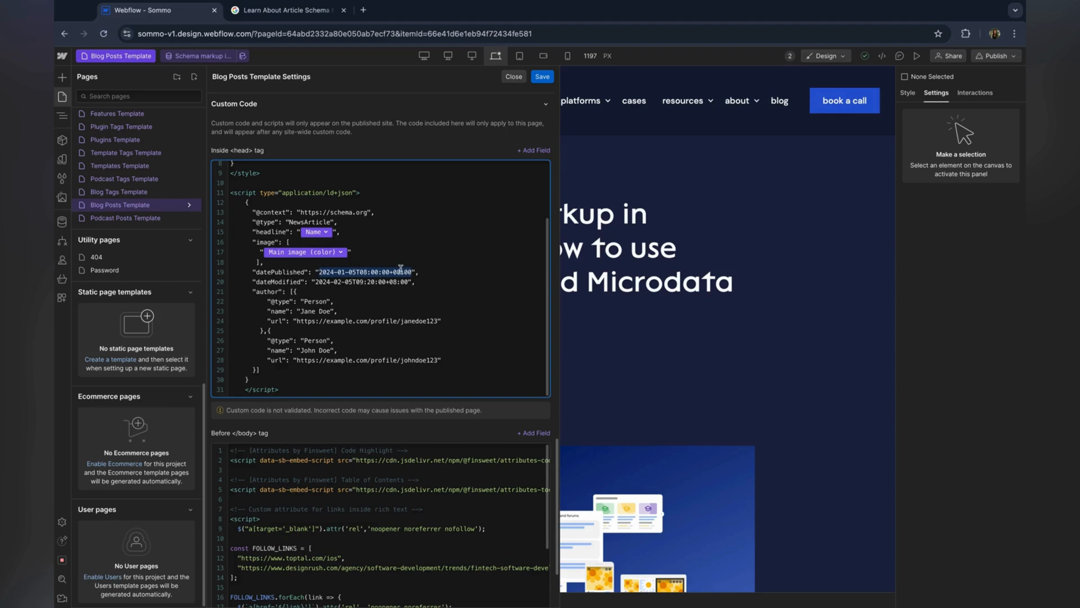
click(348, 271)
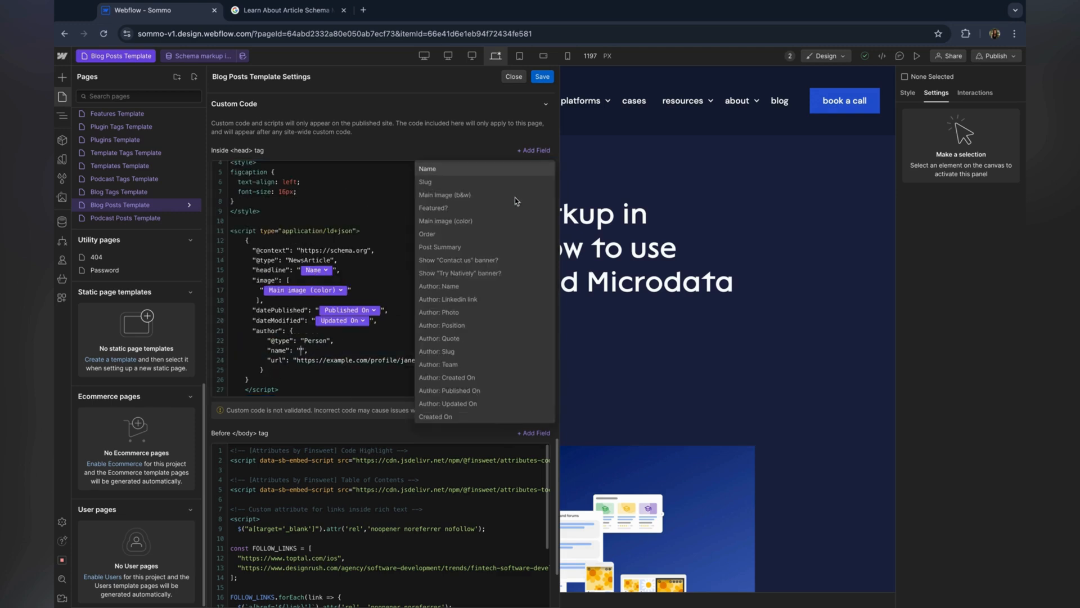
click(439, 286)
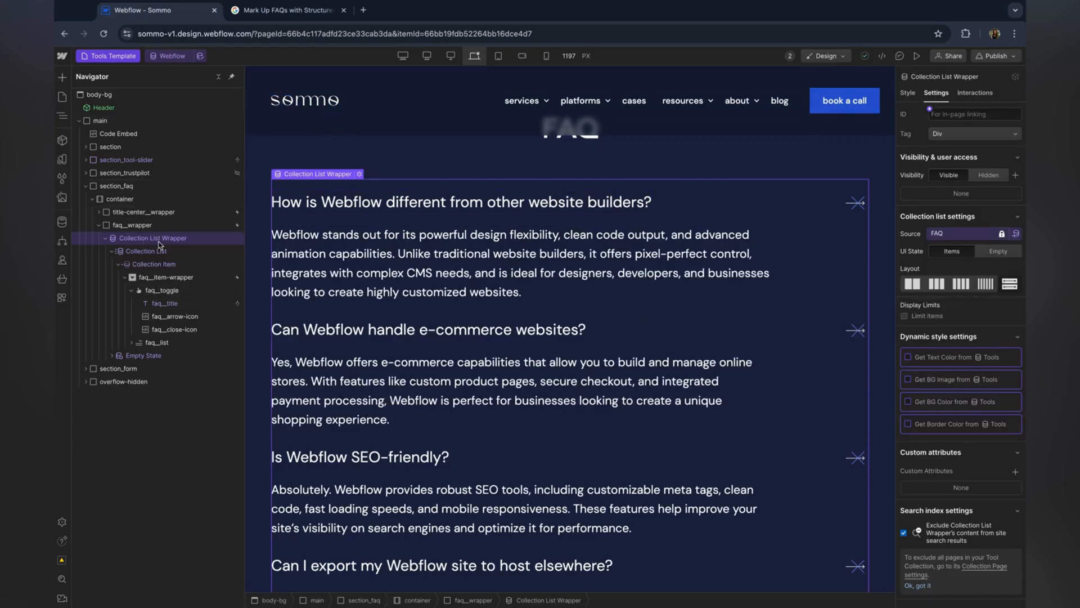
click(283, 10)
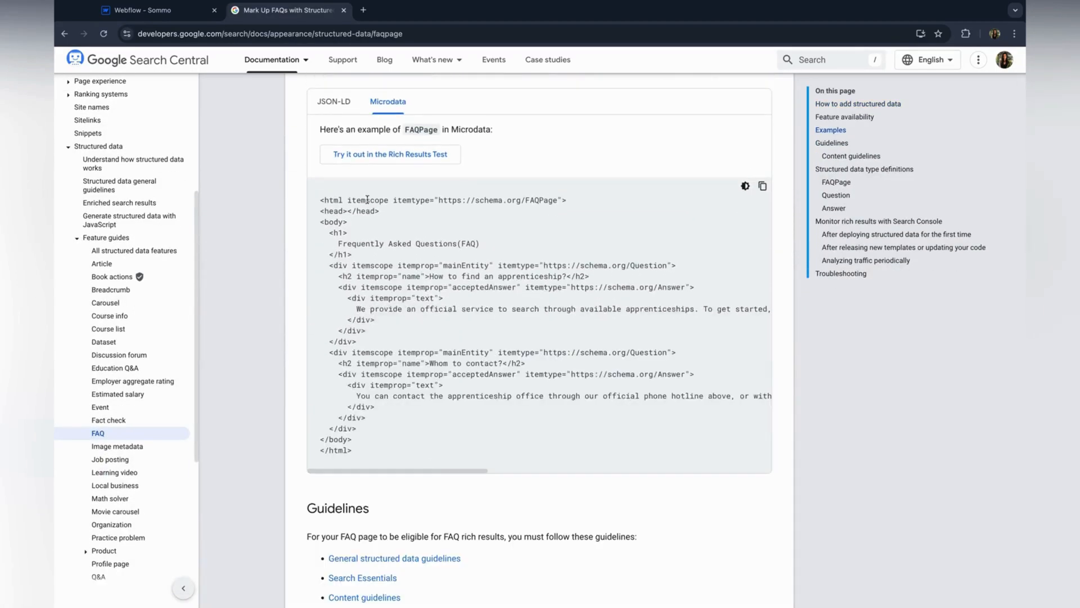
click(159, 10)
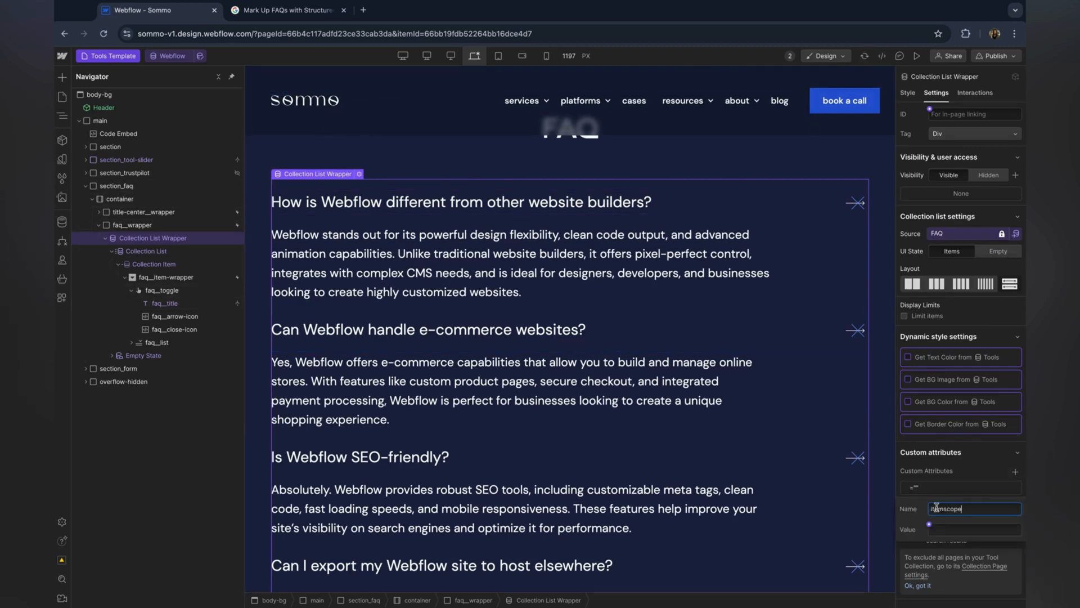
click(288, 10)
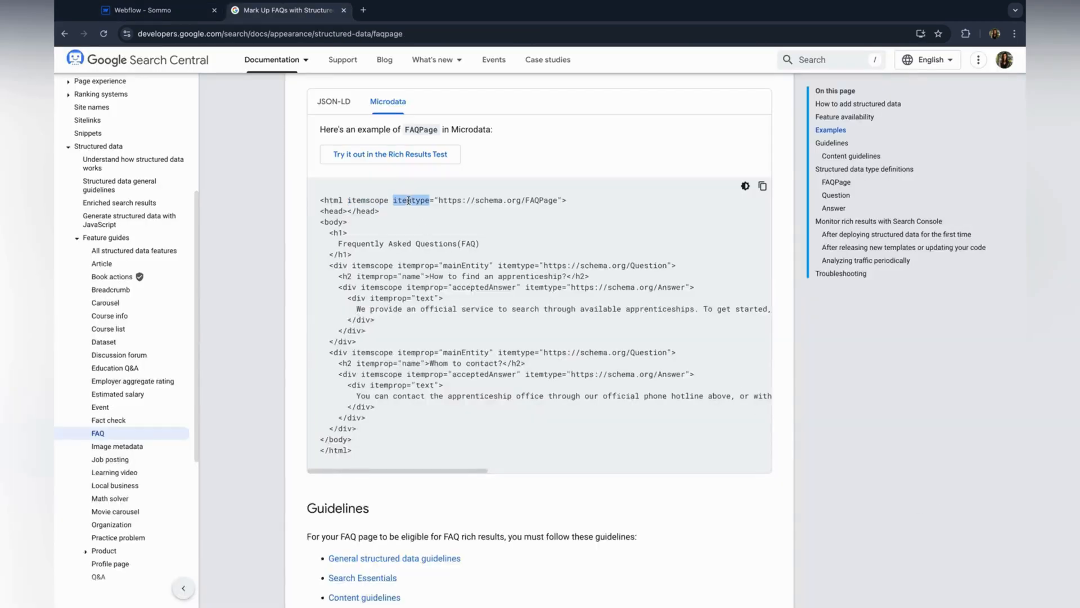
click(138, 10)
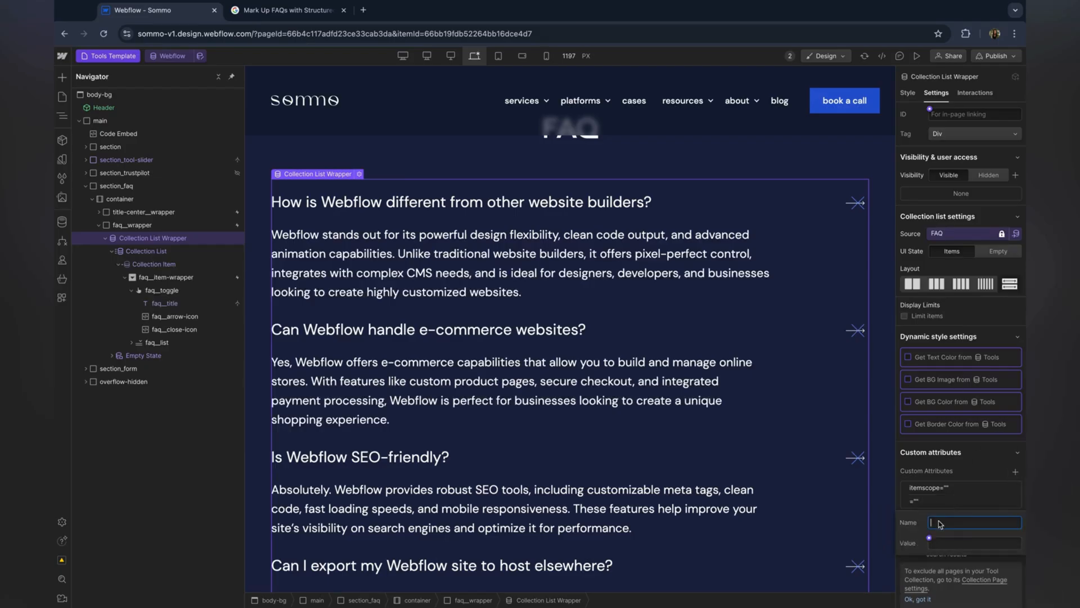
click(286, 10)
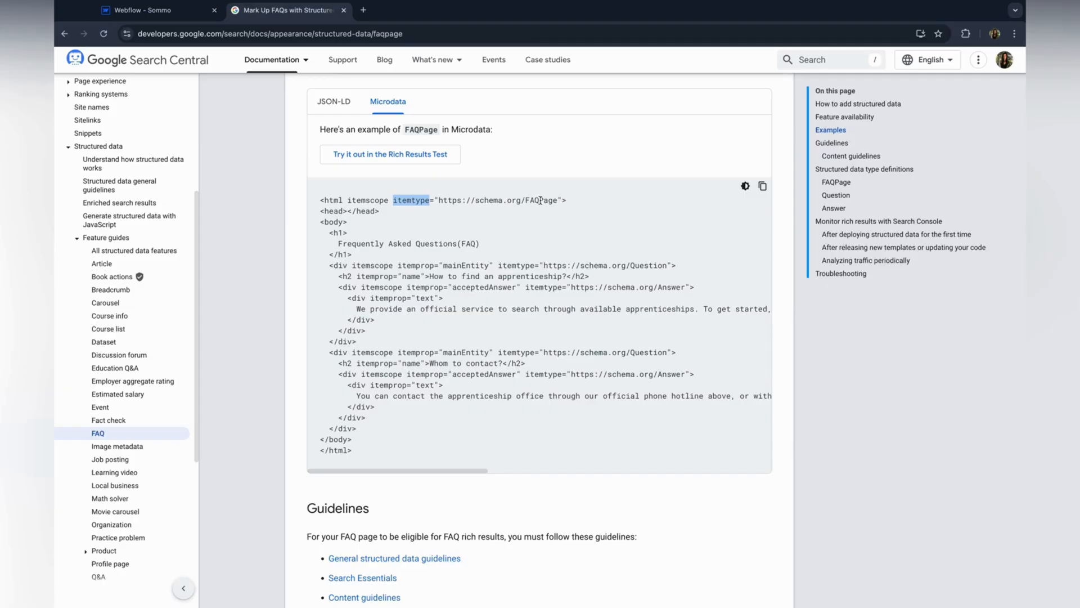
click(159, 10)
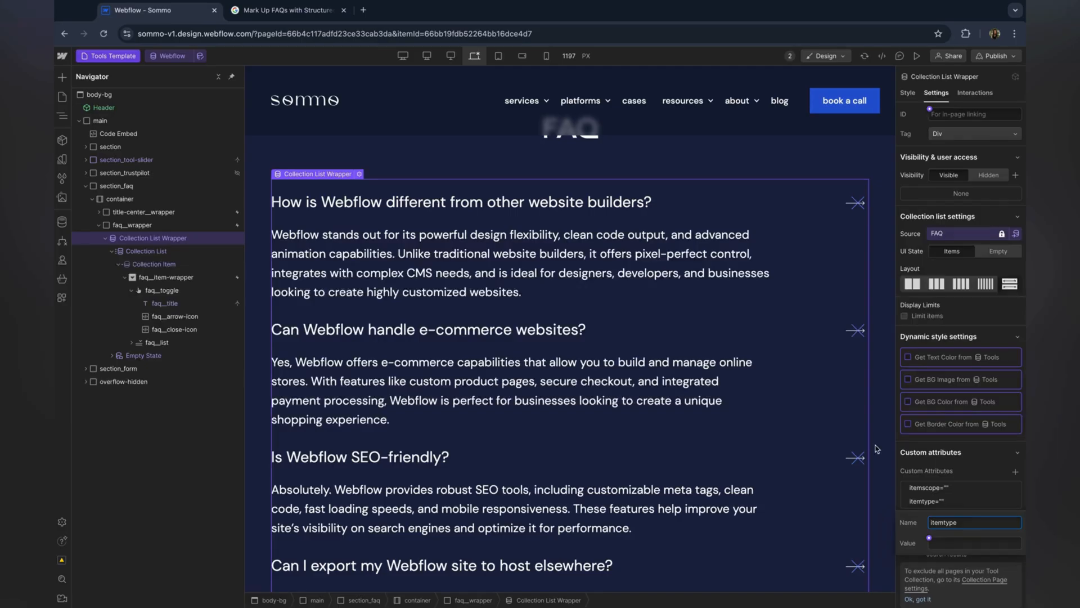
text(https://schema.org/FAQPage)
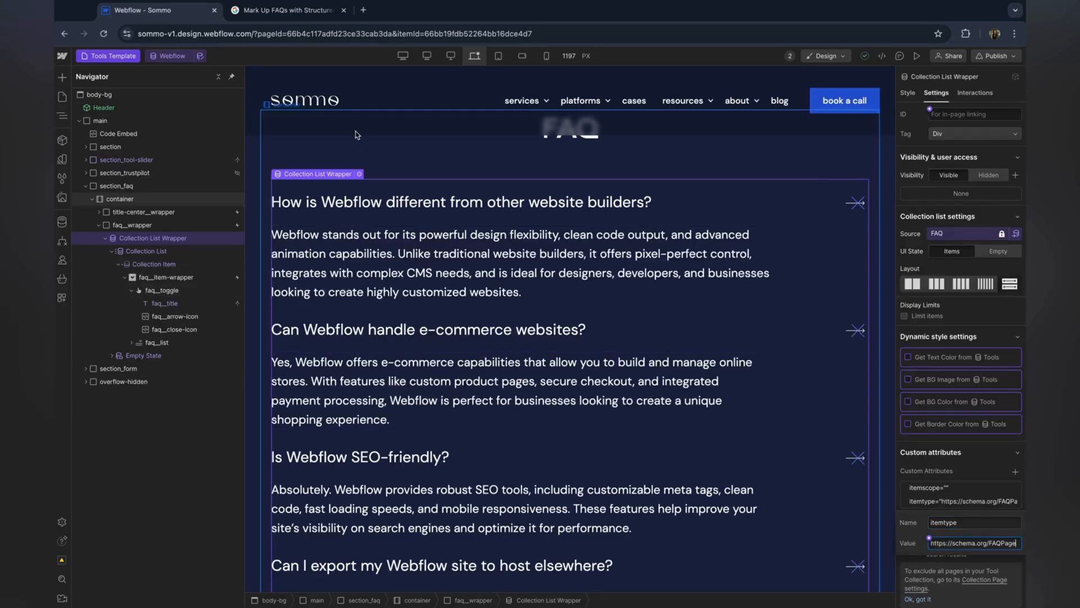
click(286, 10)
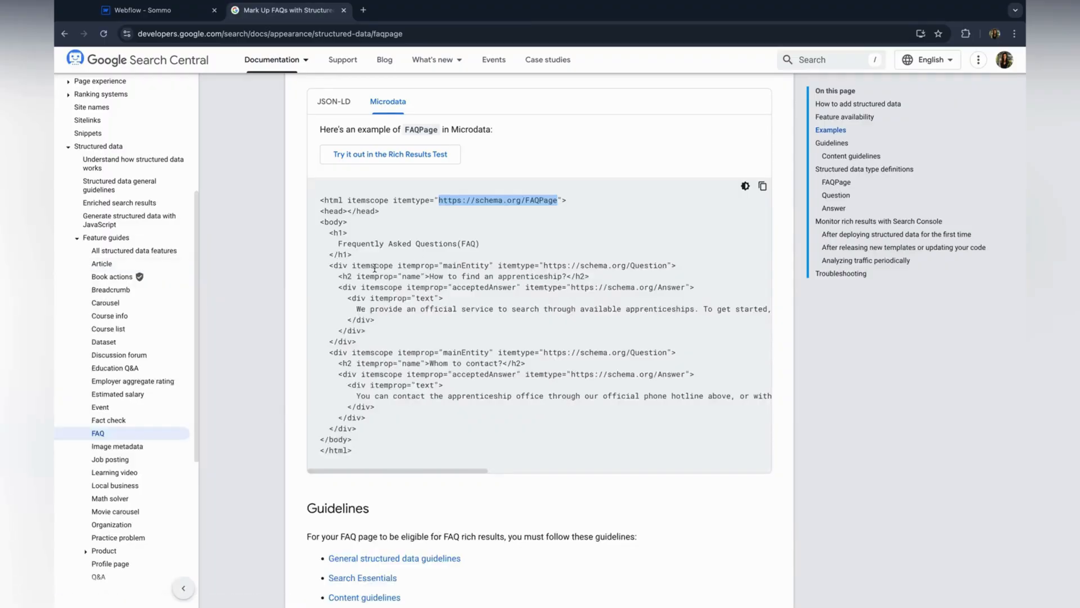
click(145, 10)
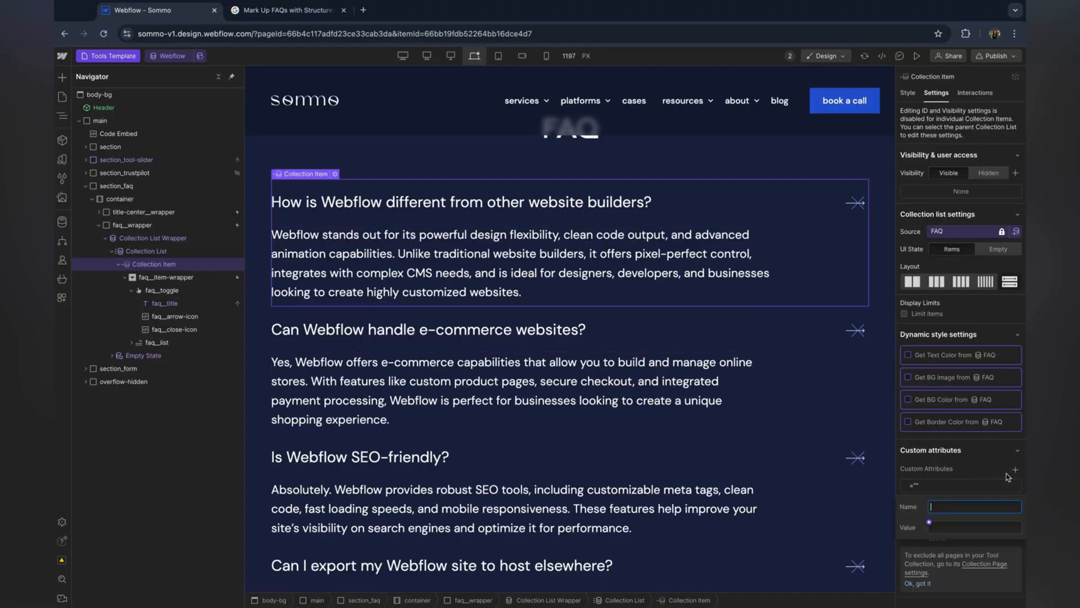
click(287, 10)
text(itemscope)
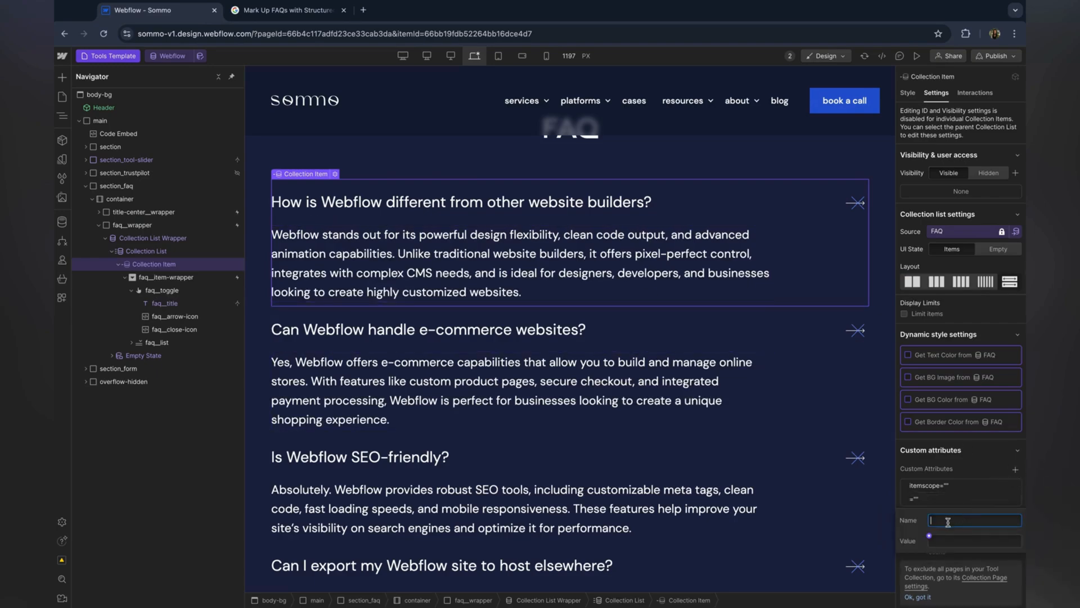
click(286, 10)
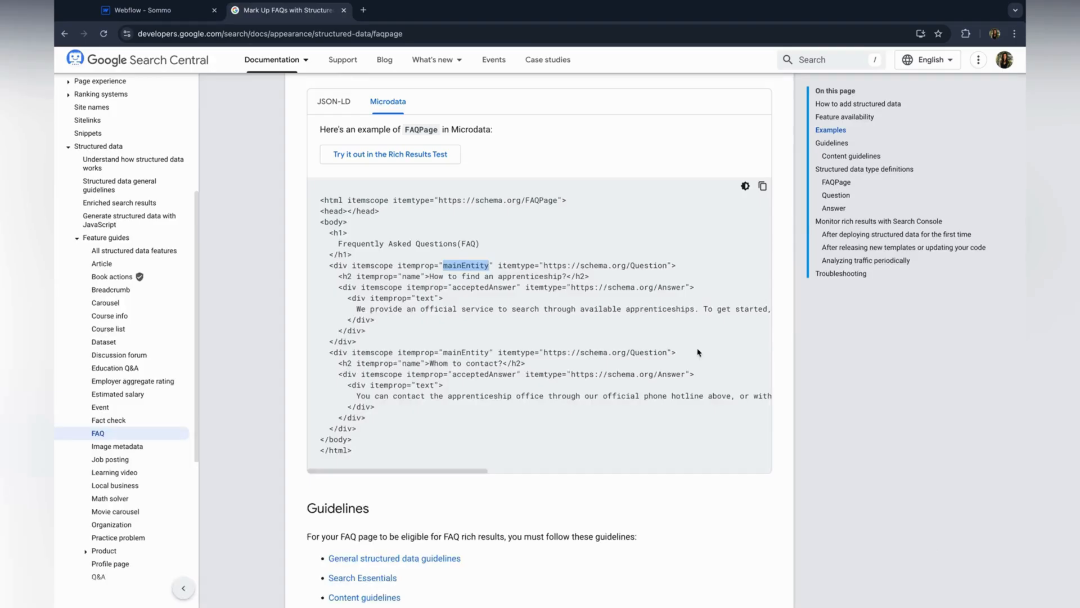
click(159, 10)
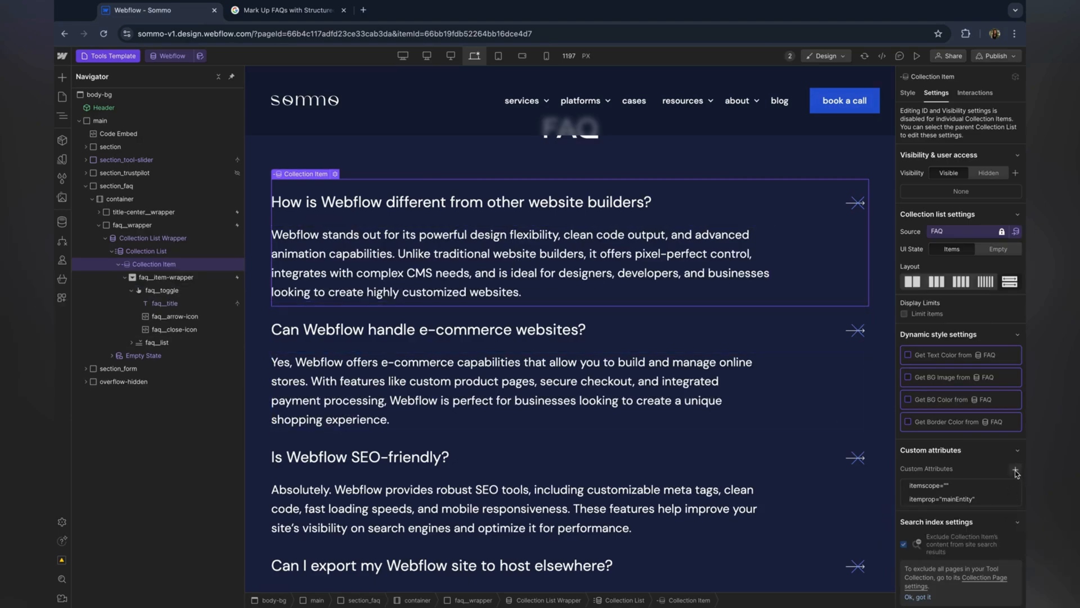
click(286, 10)
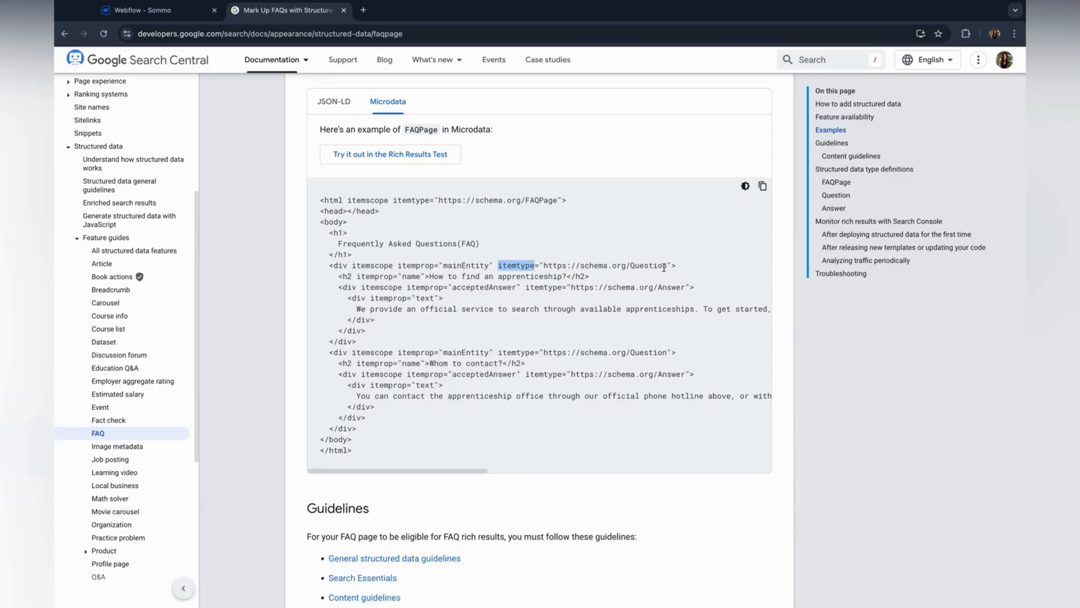
click(152, 10)
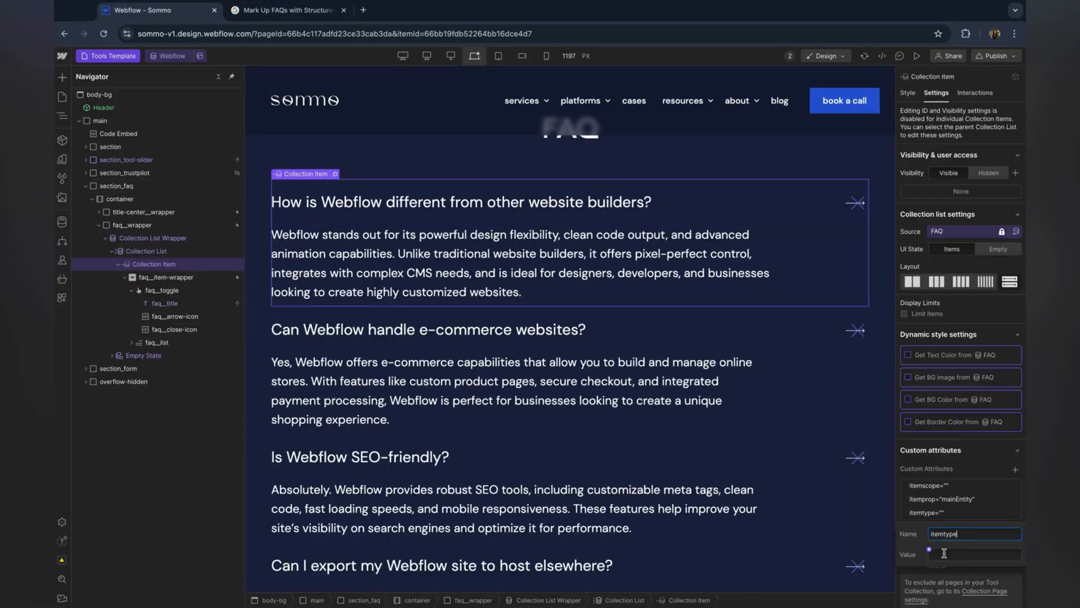
click(287, 10)
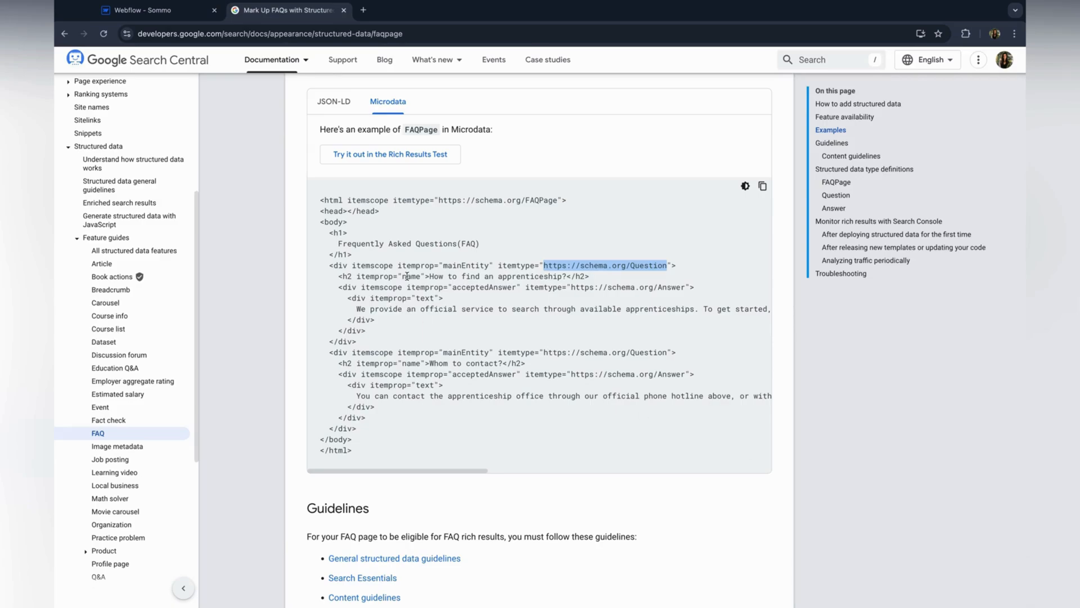
click(137, 10)
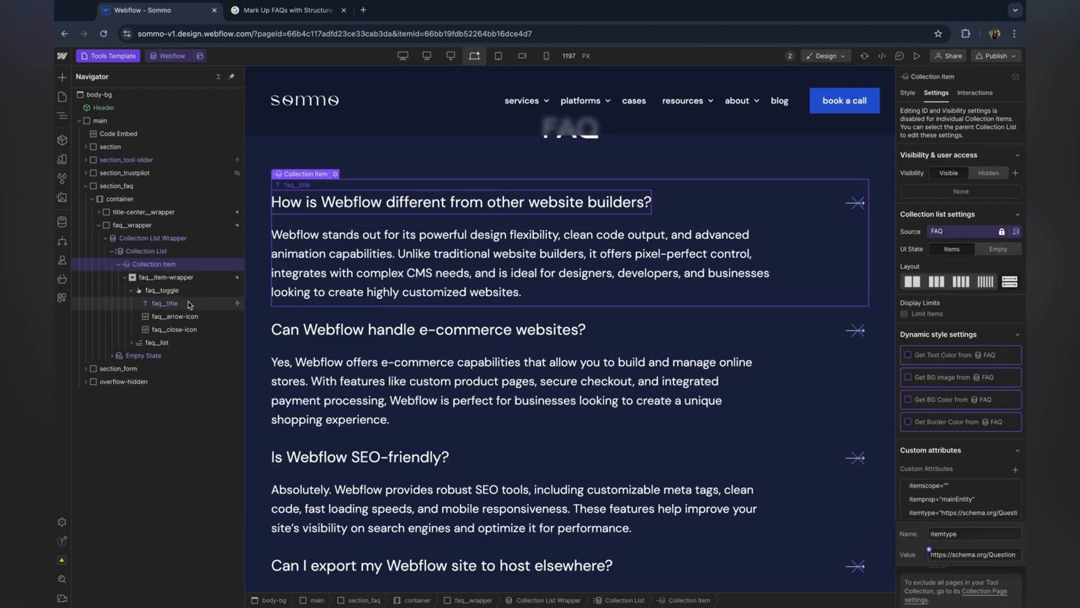
Give faq_title an itemprop=name attribute per the example, then select faq_list
click(165, 302)
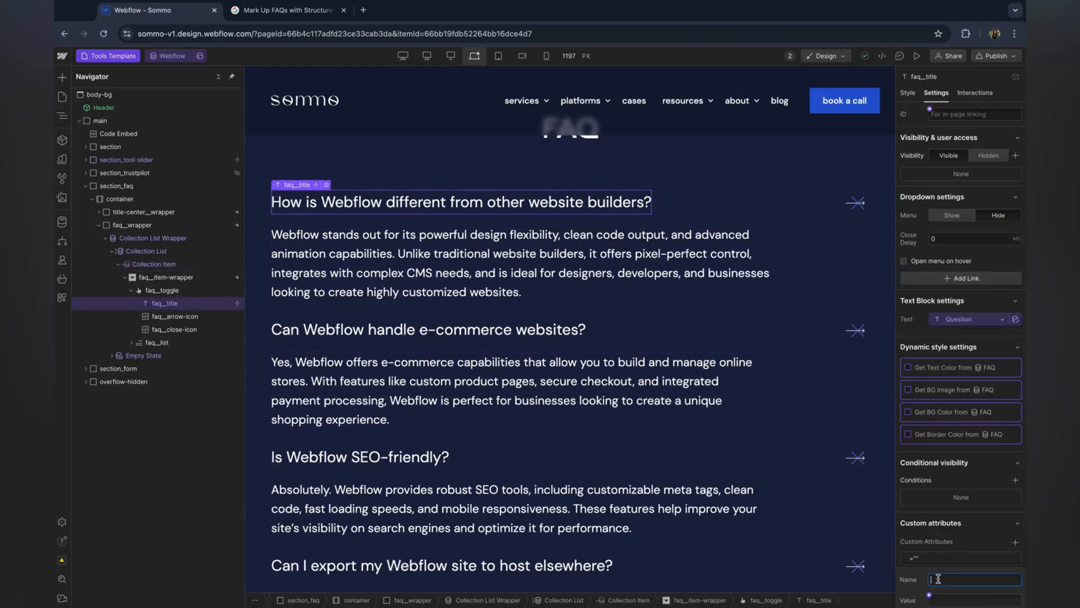
click(282, 10)
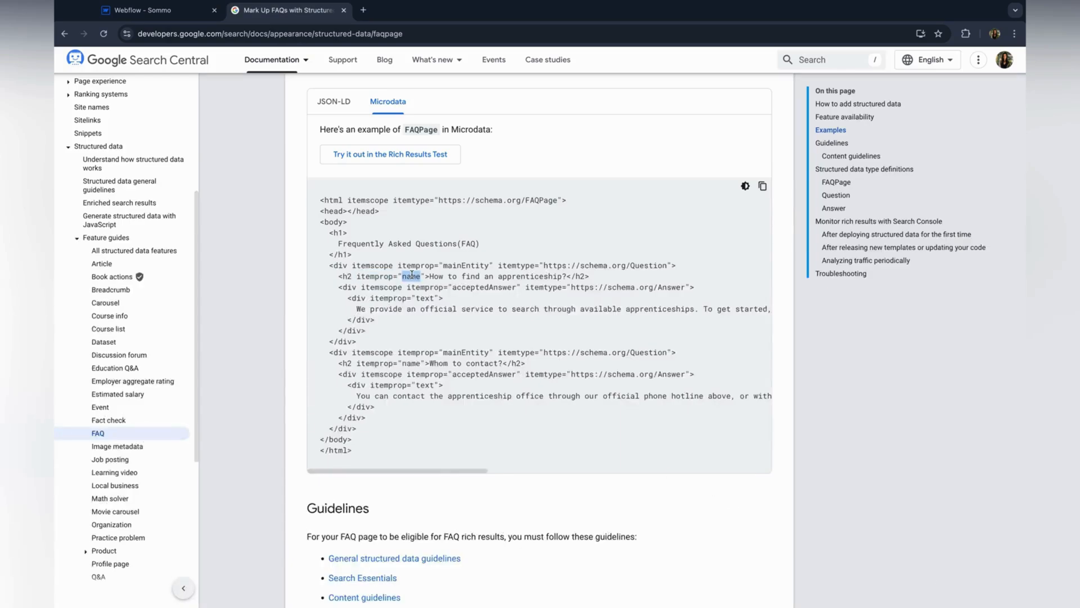
click(159, 10)
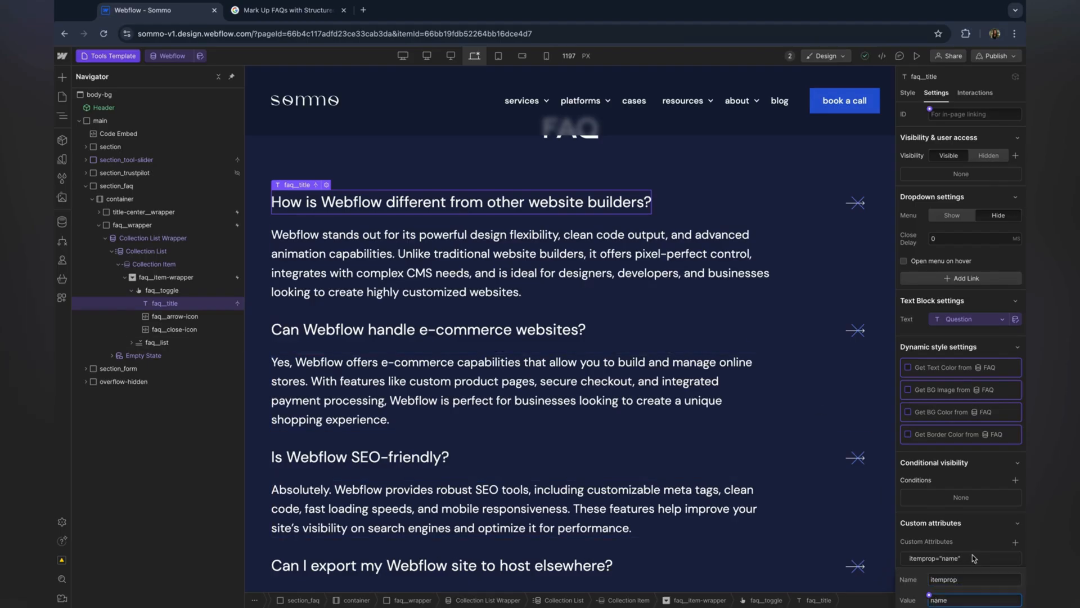
click(285, 10)
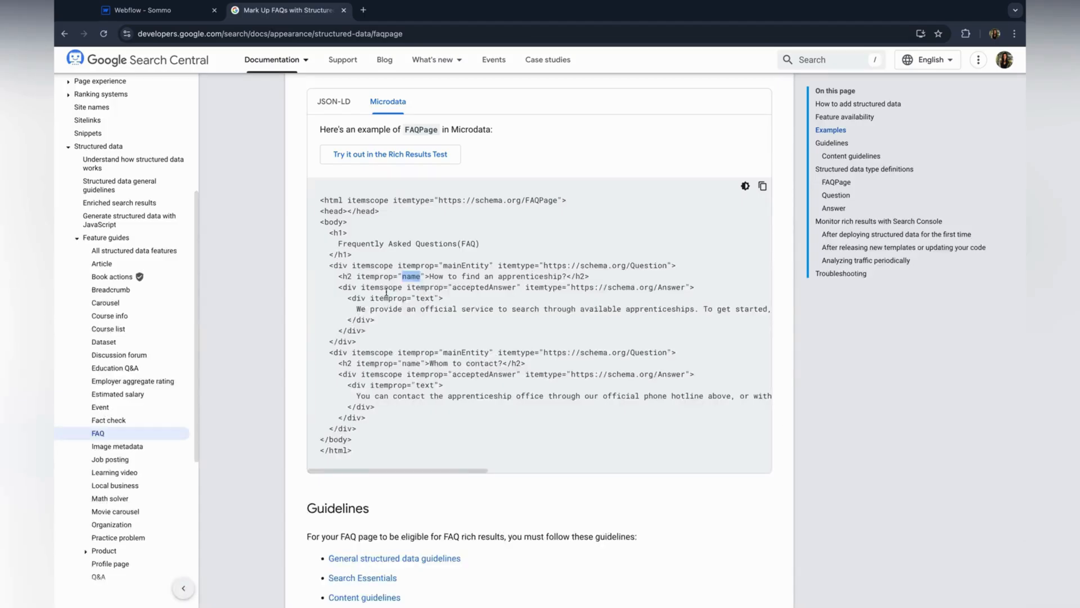
click(159, 10)
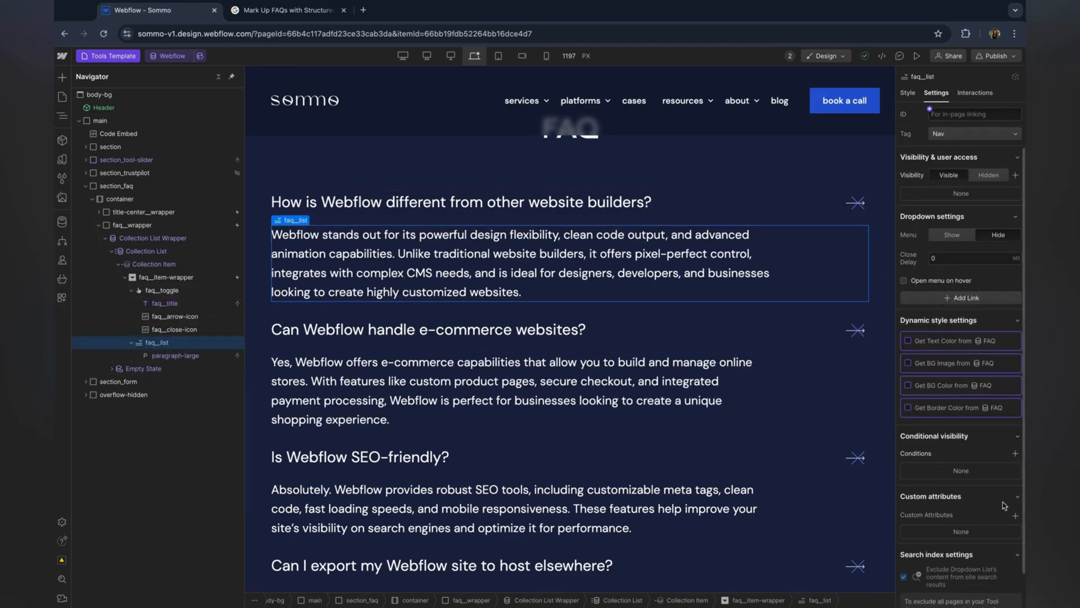
click(289, 10)
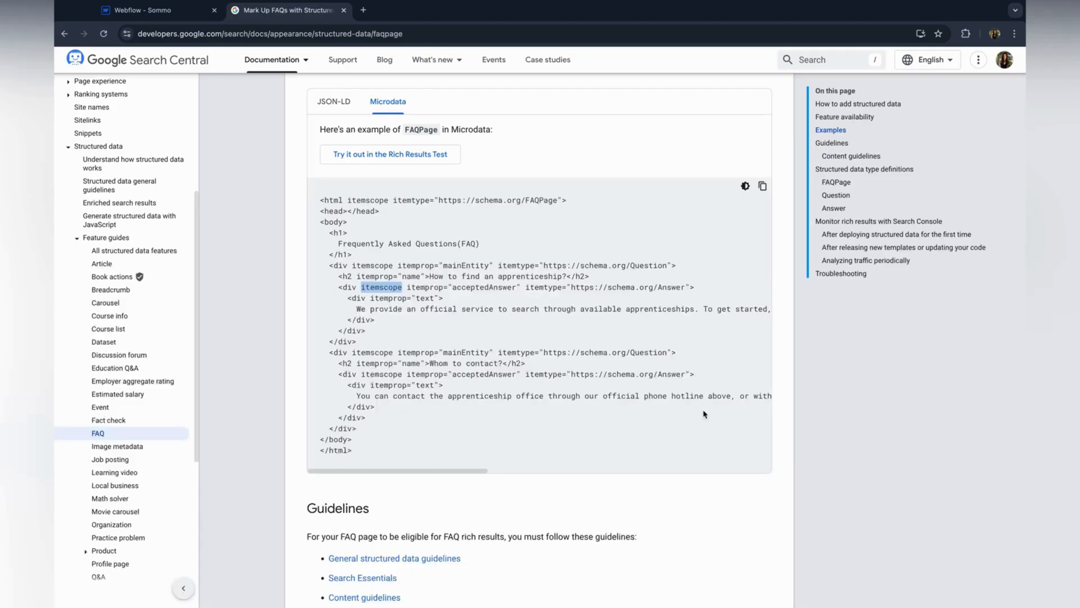
click(159, 10)
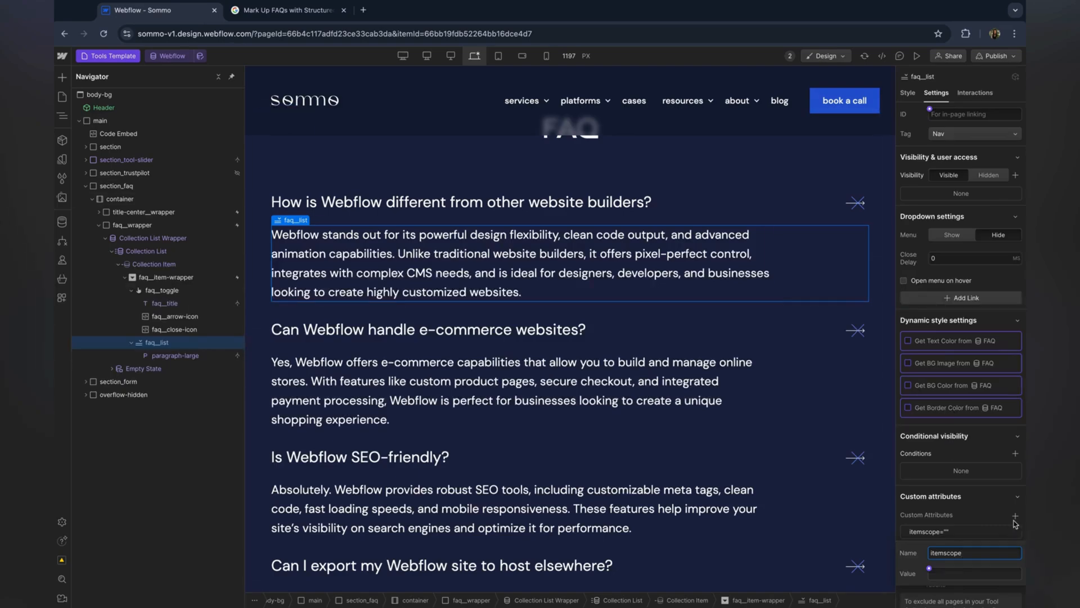
click(283, 10)
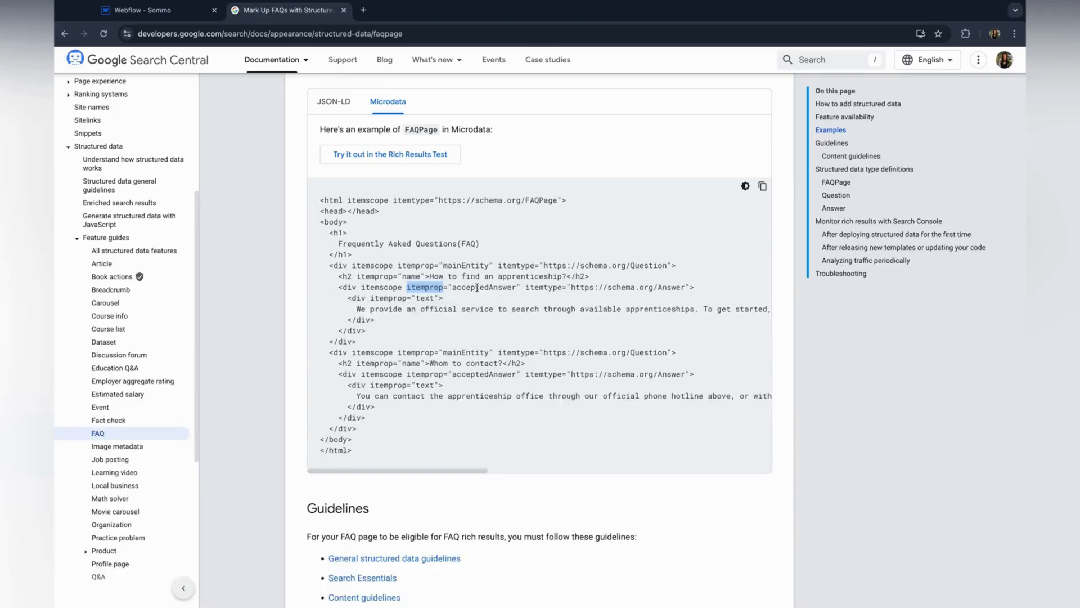
click(159, 10)
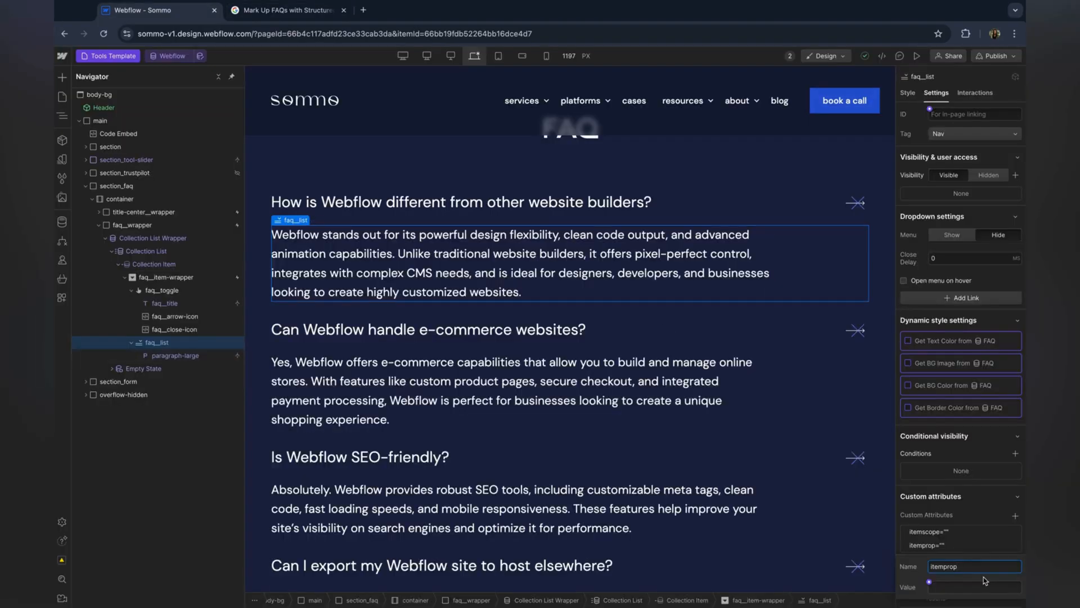
click(286, 10)
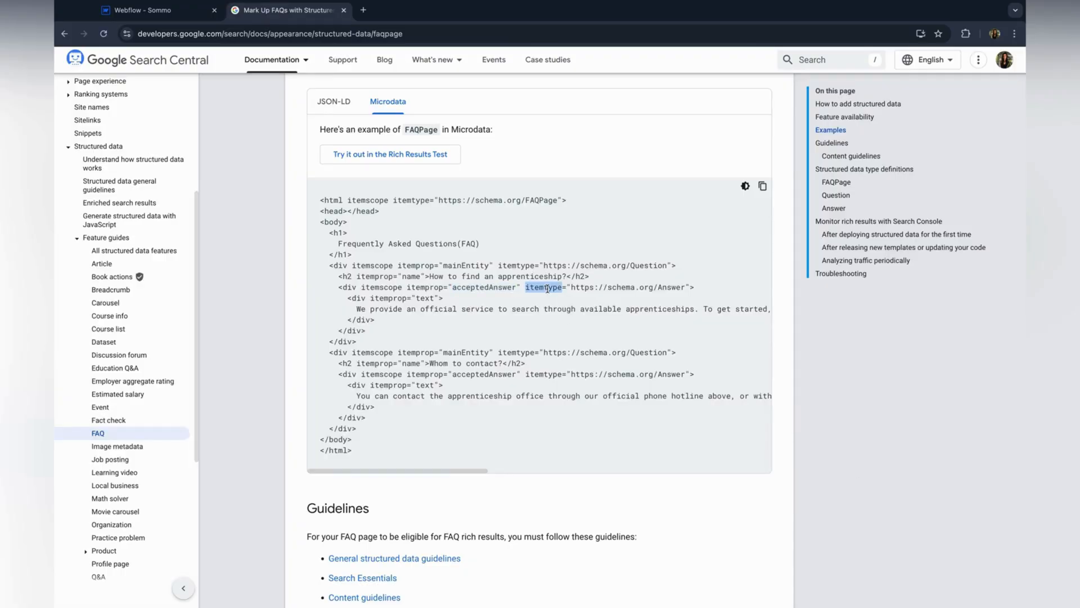
click(158, 10)
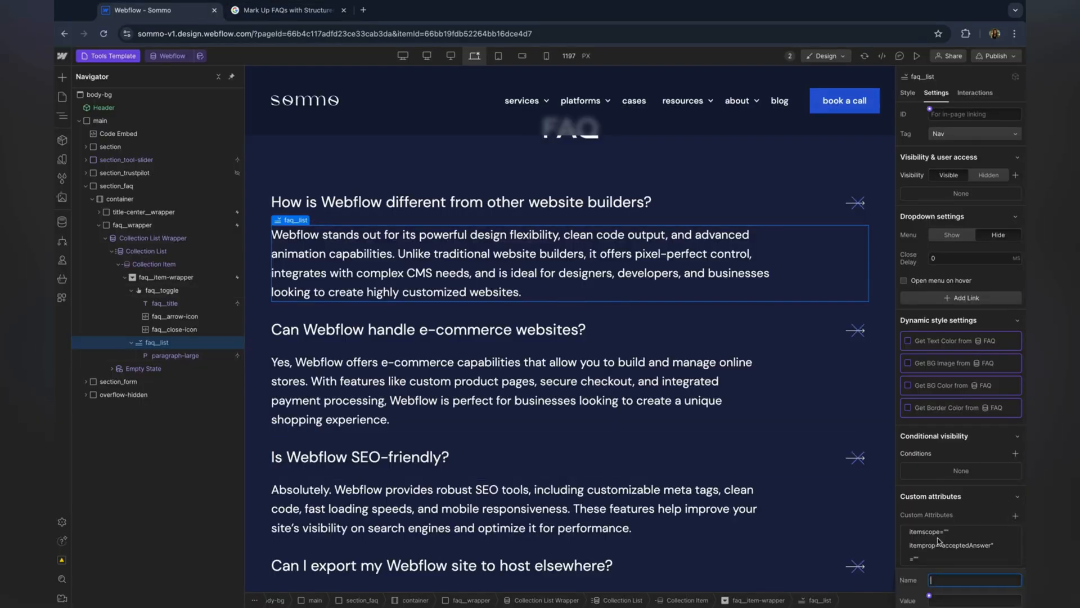
click(282, 10)
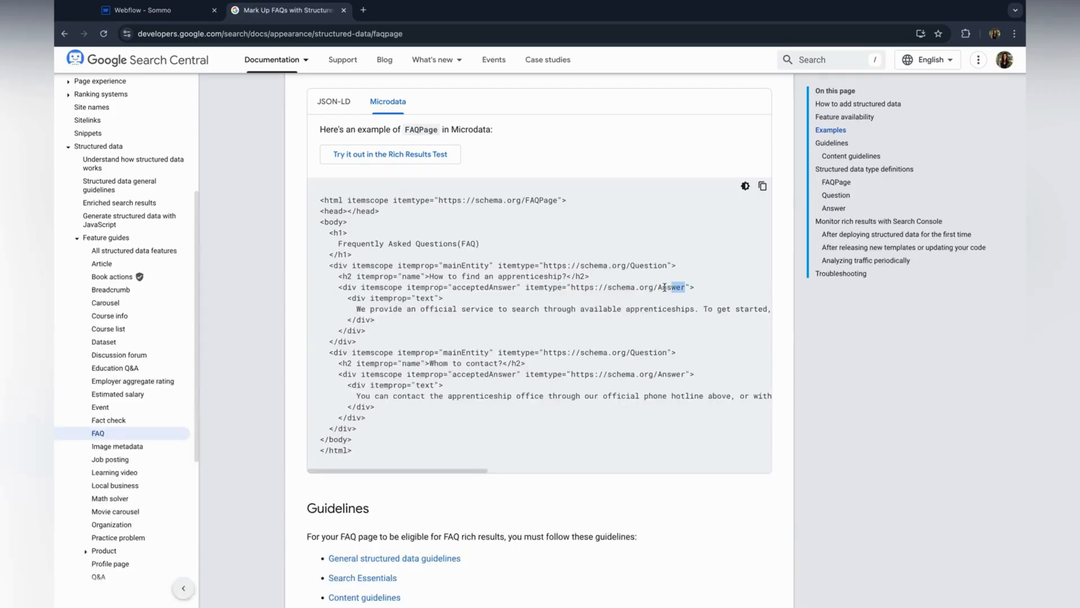
click(143, 10)
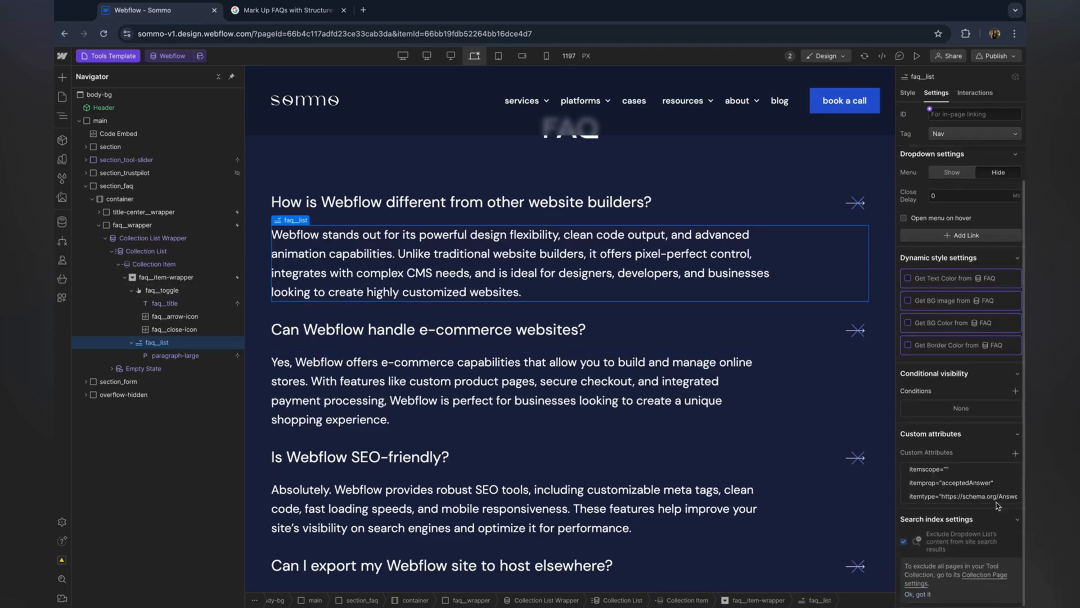
click(288, 11)
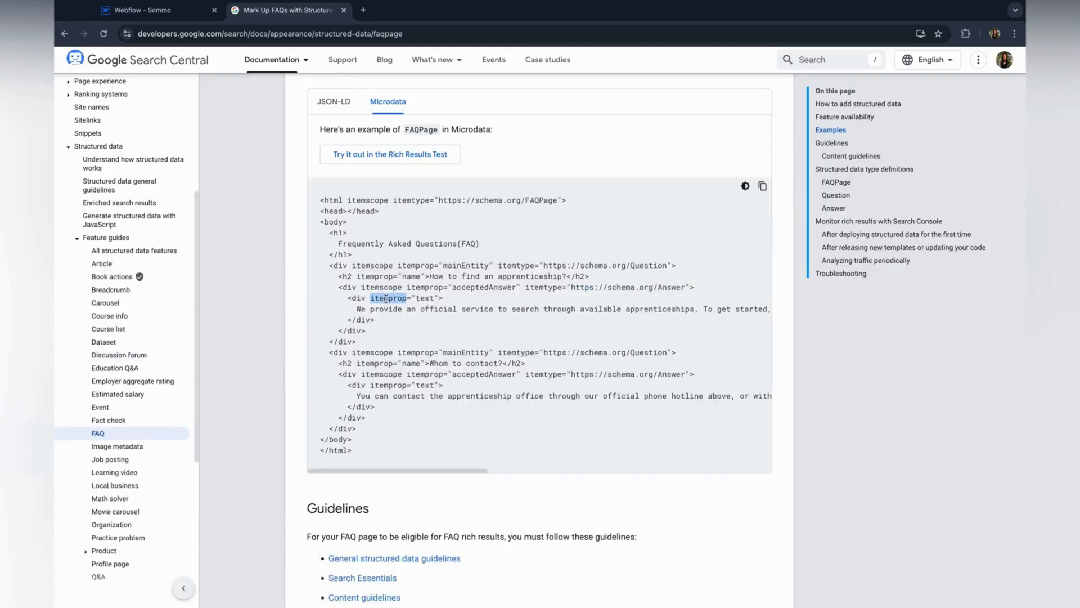
click(154, 10)
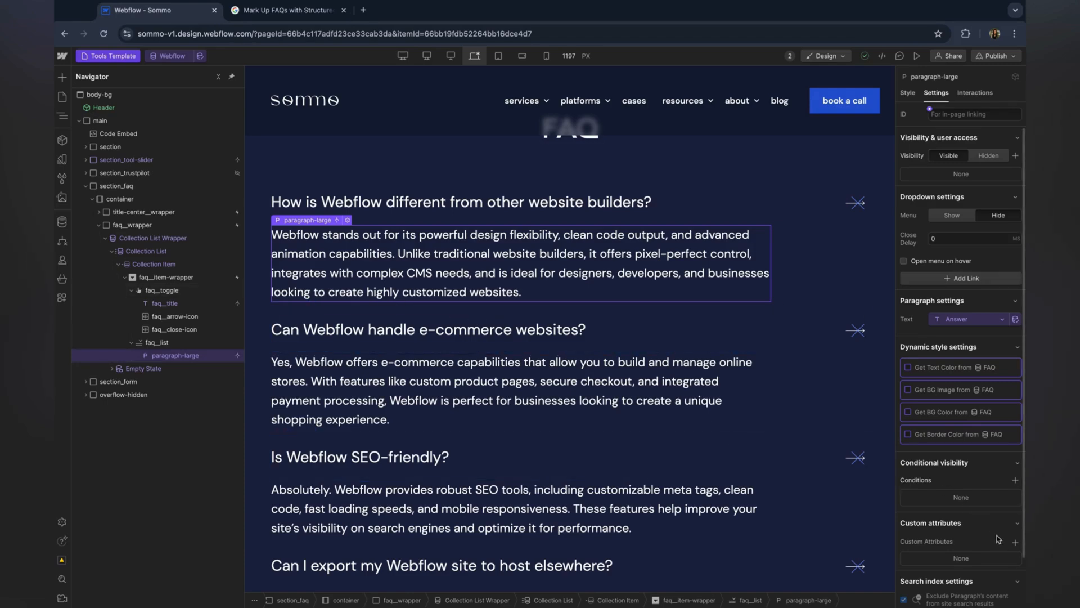
Give paragraph-large an itemprop=text attribute and bring up the Schema.org markup validator
click(284, 10)
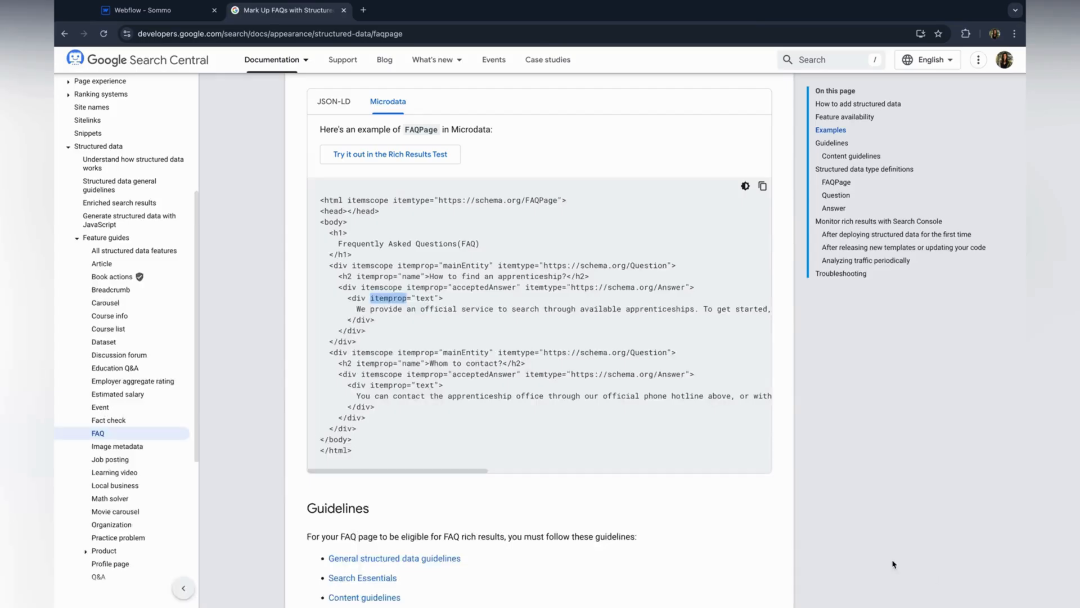
click(159, 10)
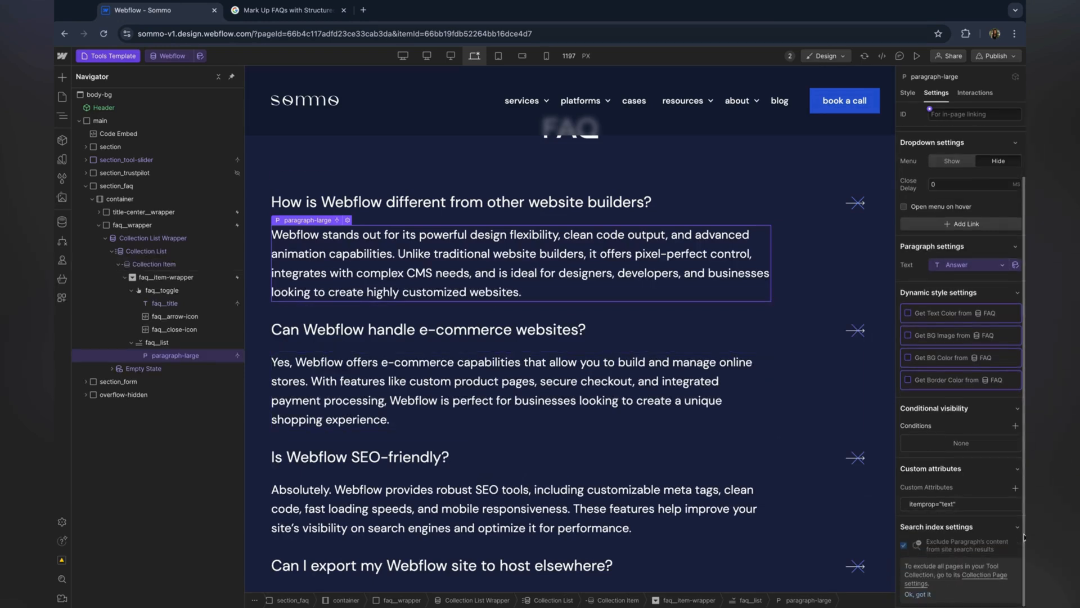
click(545, 10)
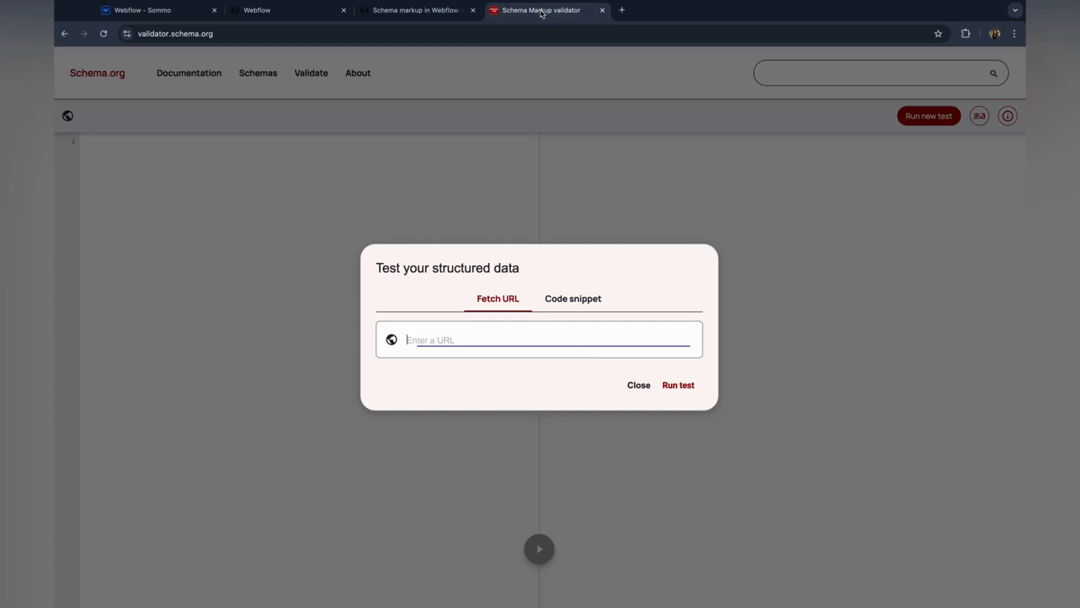
Validate the tools/webflow URL, then start a new test with the schema markup article's URL
click(677, 385)
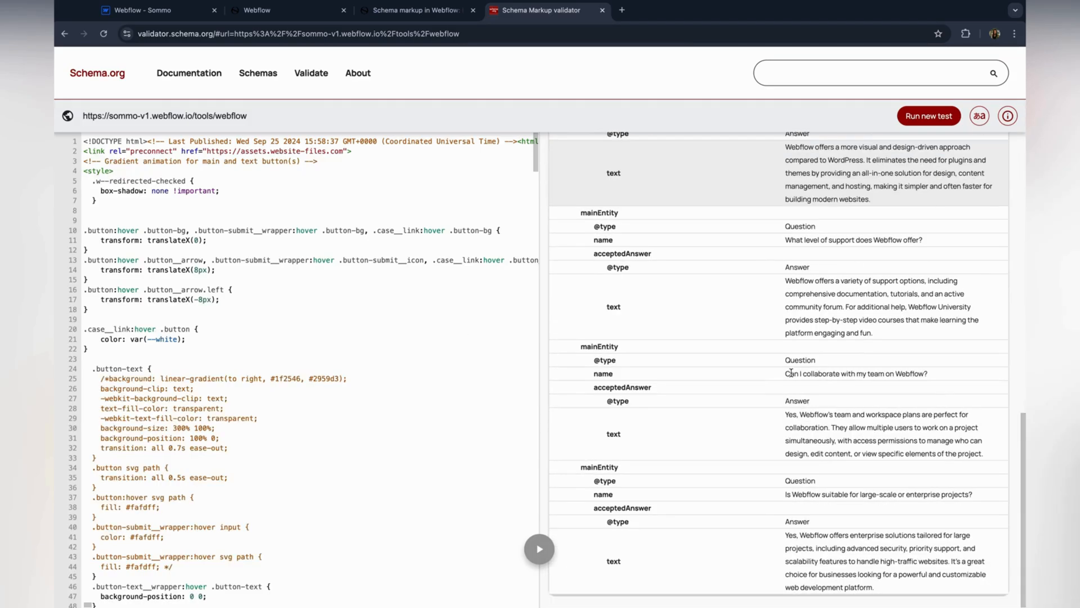
click(413, 22)
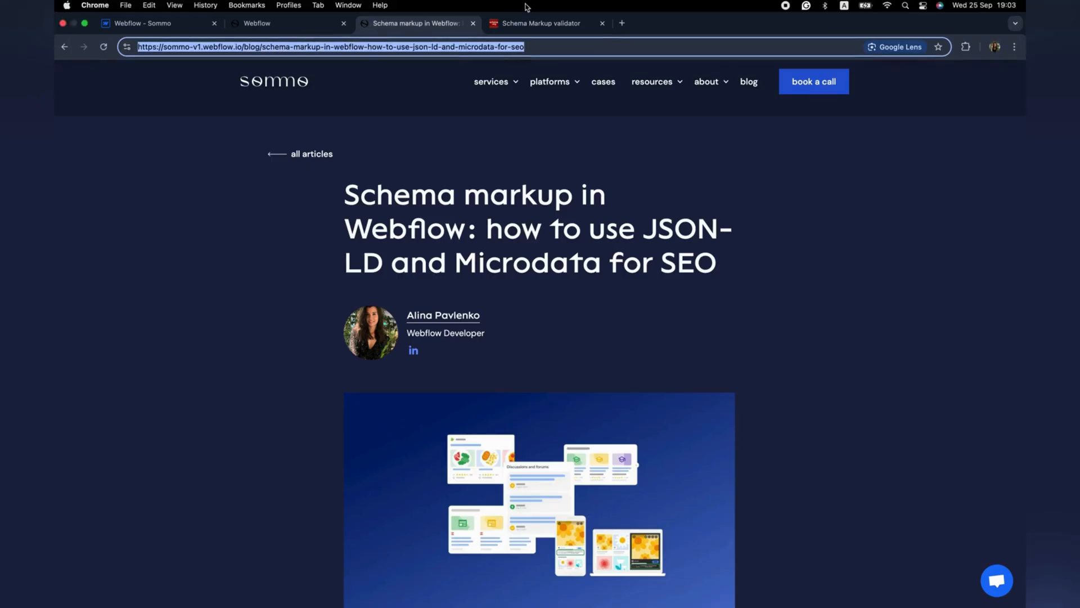
click(541, 23)
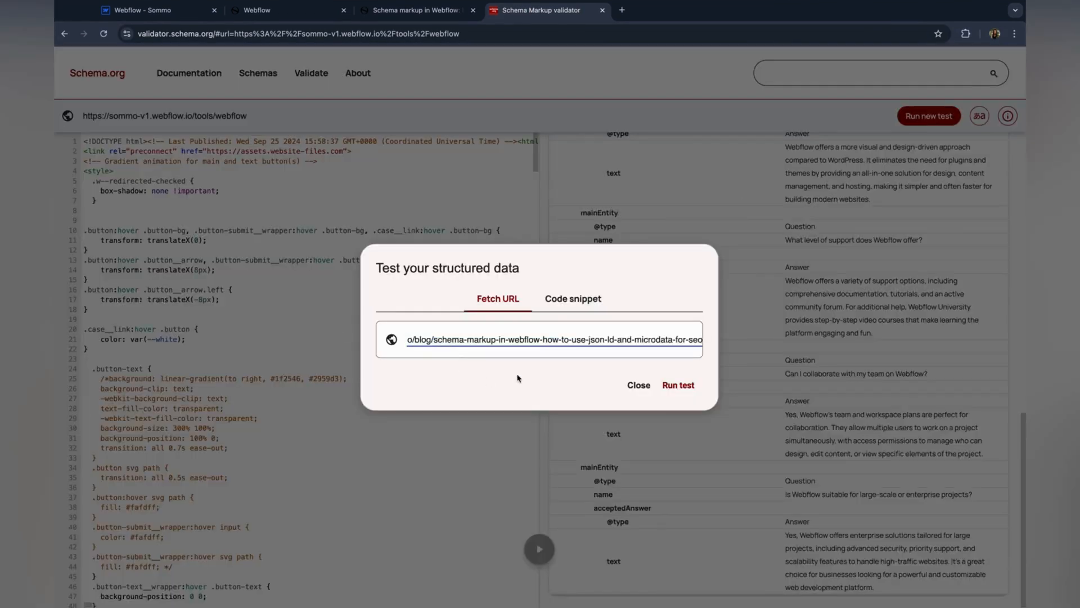
click(678, 384)
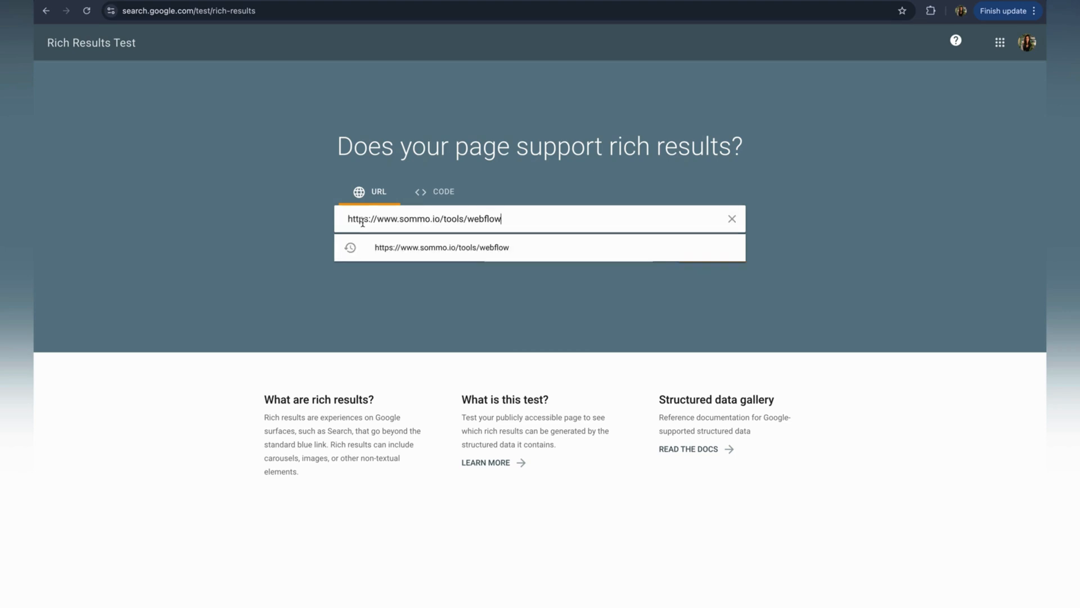
click(711, 251)
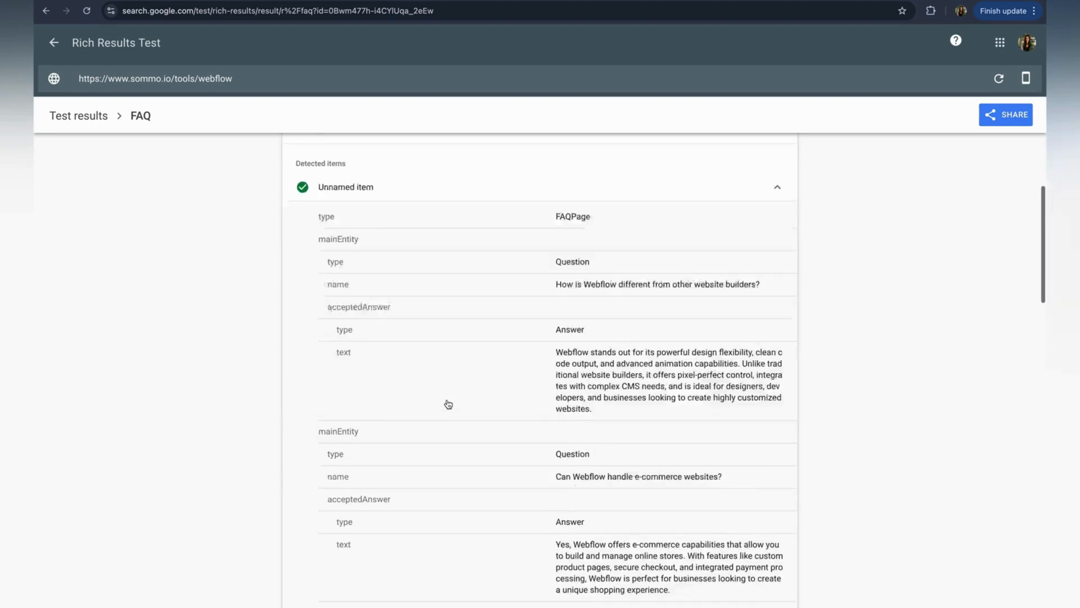
scroll(down, 3)
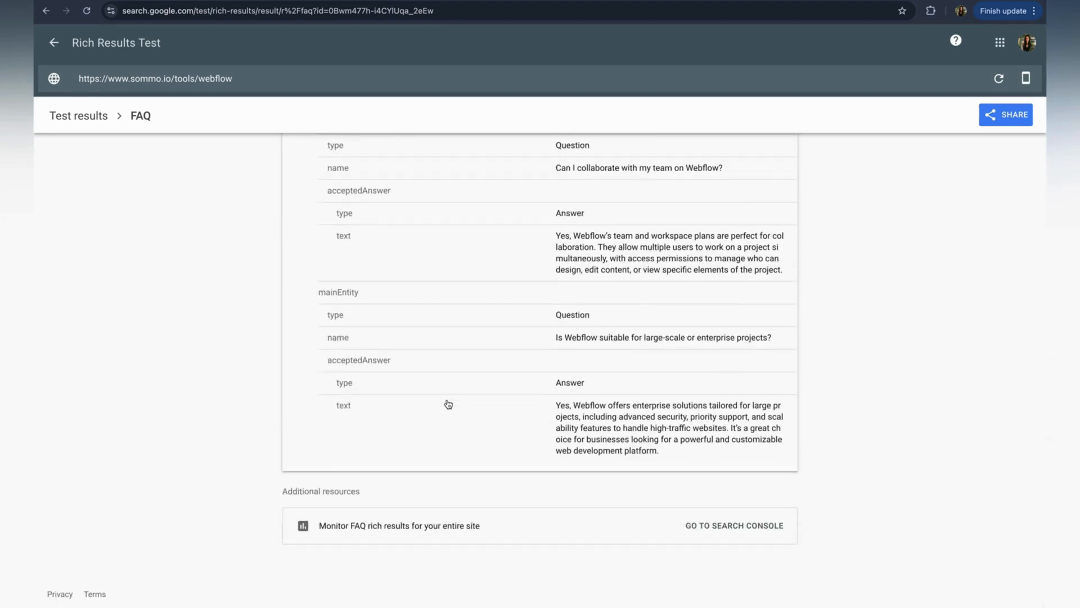